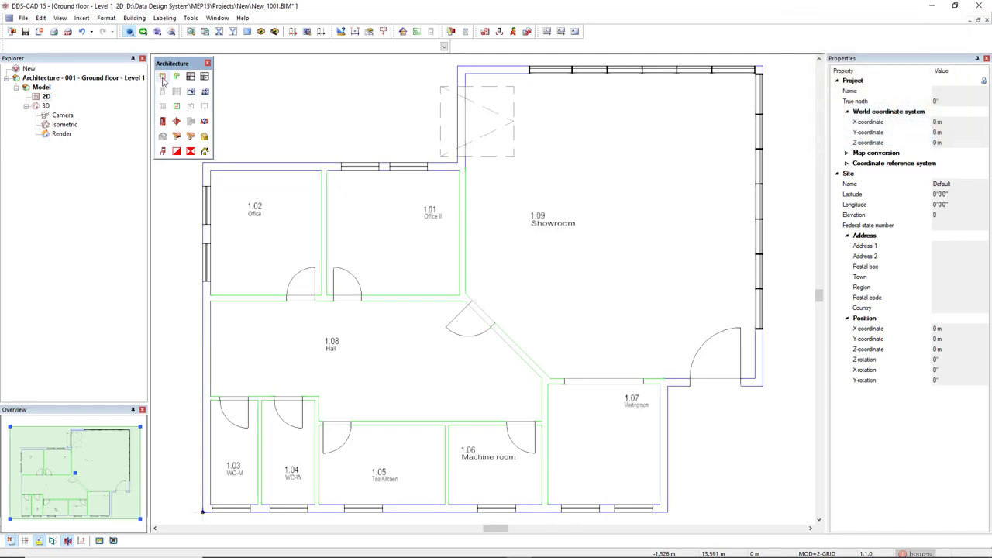
mouse_move(163, 77)
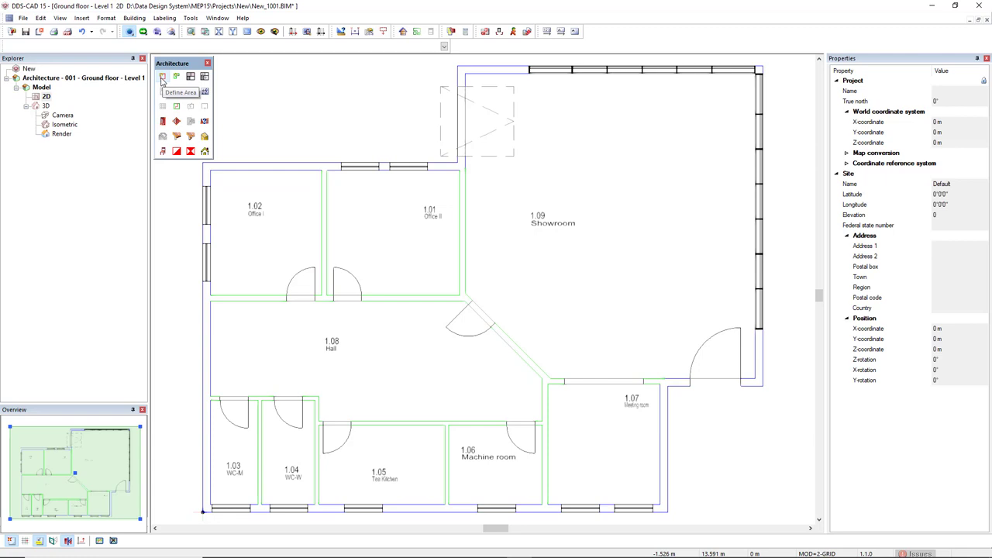
Trace the building's outer outline with Define Area and close it with a perpendicular corner
click(163, 76)
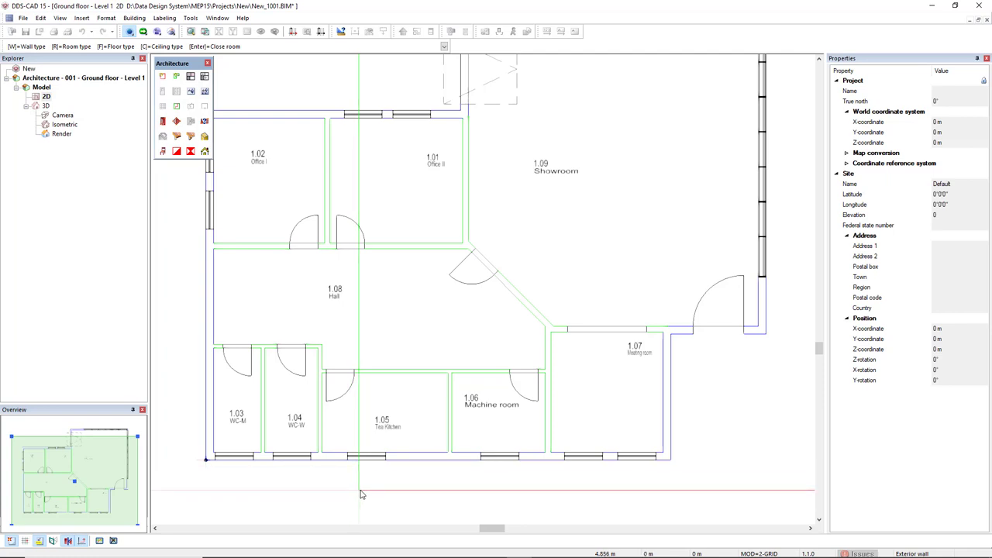
mouse_move(670, 461)
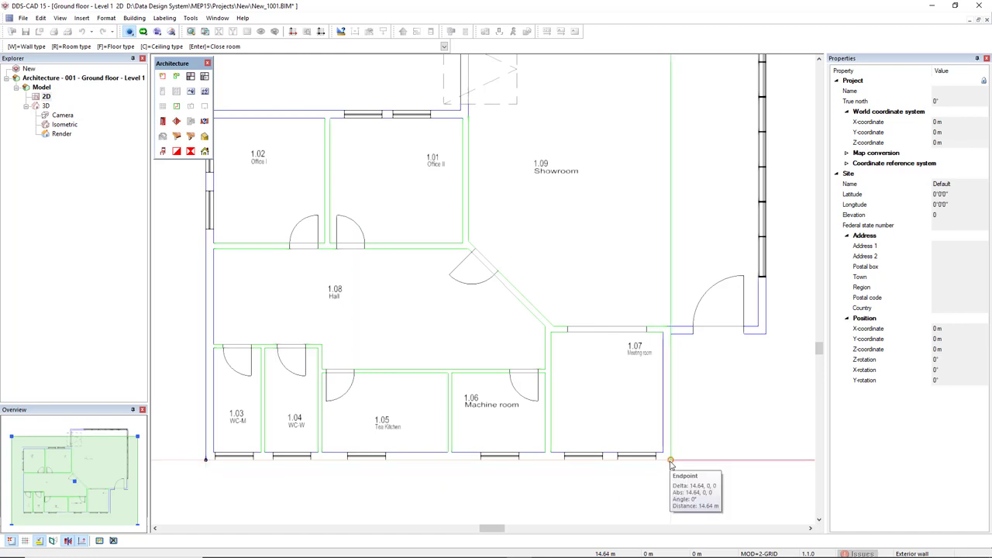
mouse_move(732, 346)
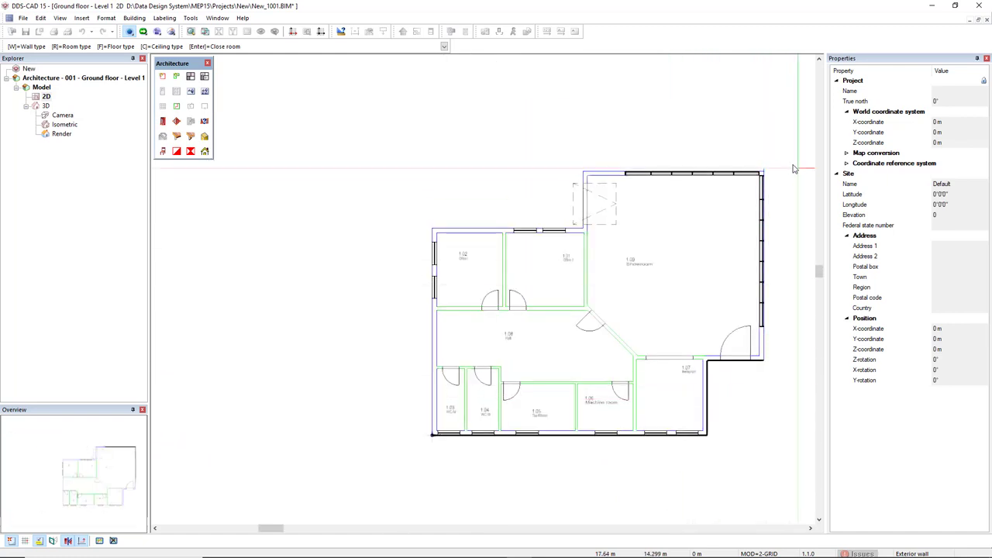
mouse_move(654, 144)
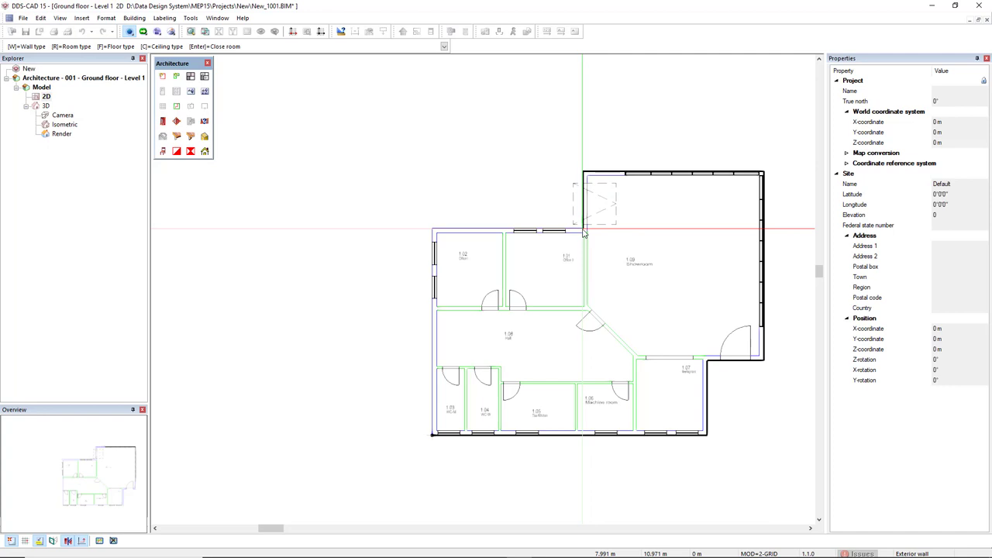
right_click(583, 228)
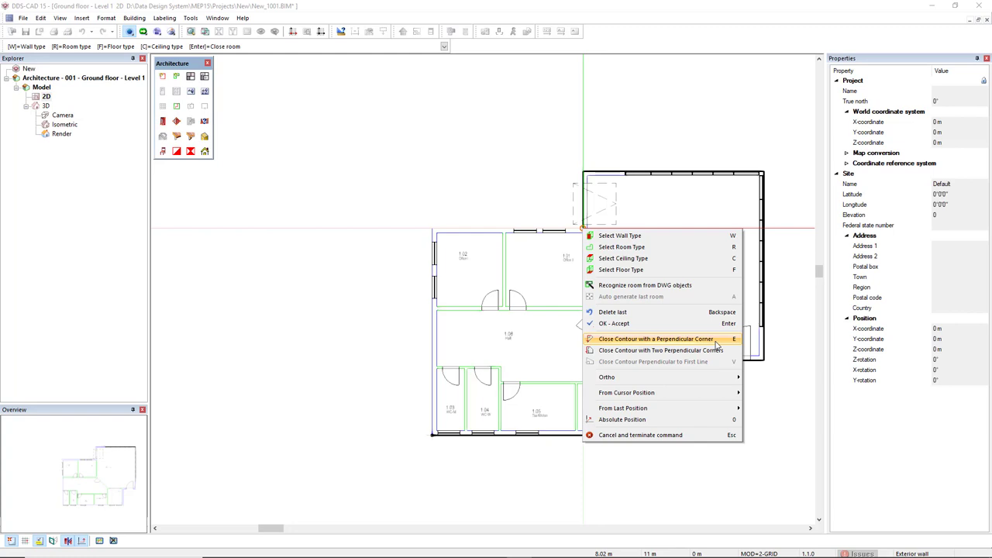
click(620, 269)
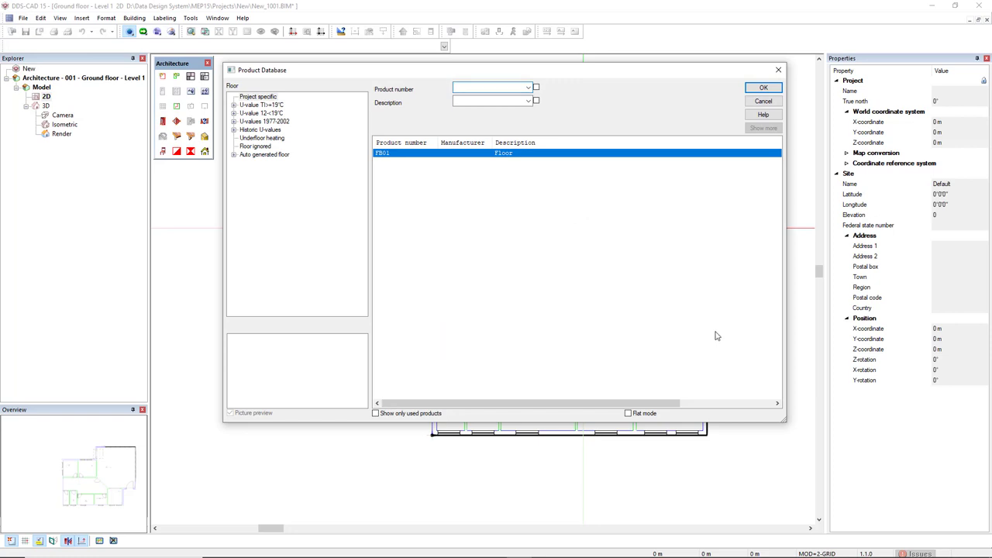
Accept the FB01 floor and DE01 ceiling, and set the area height to 3.2 m
click(762, 87)
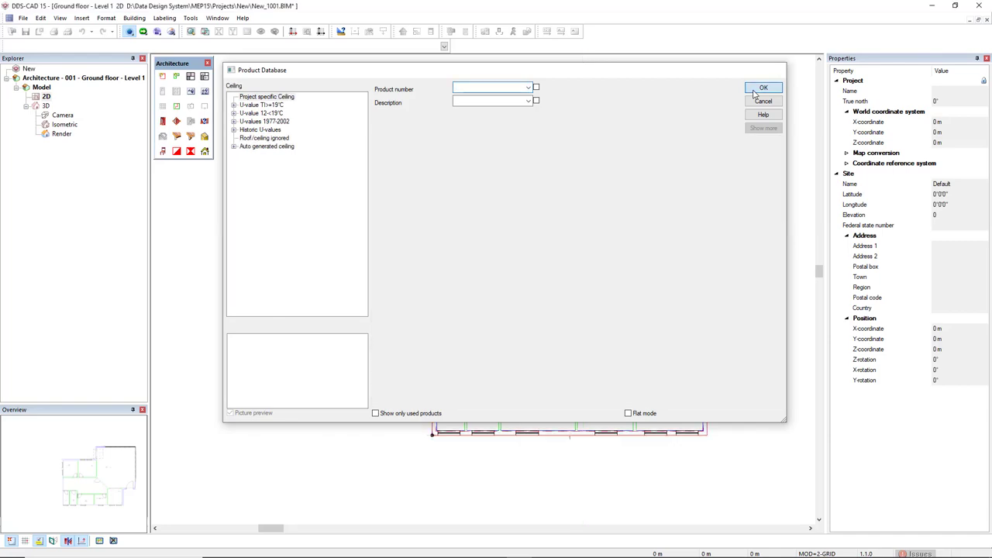
click(763, 86)
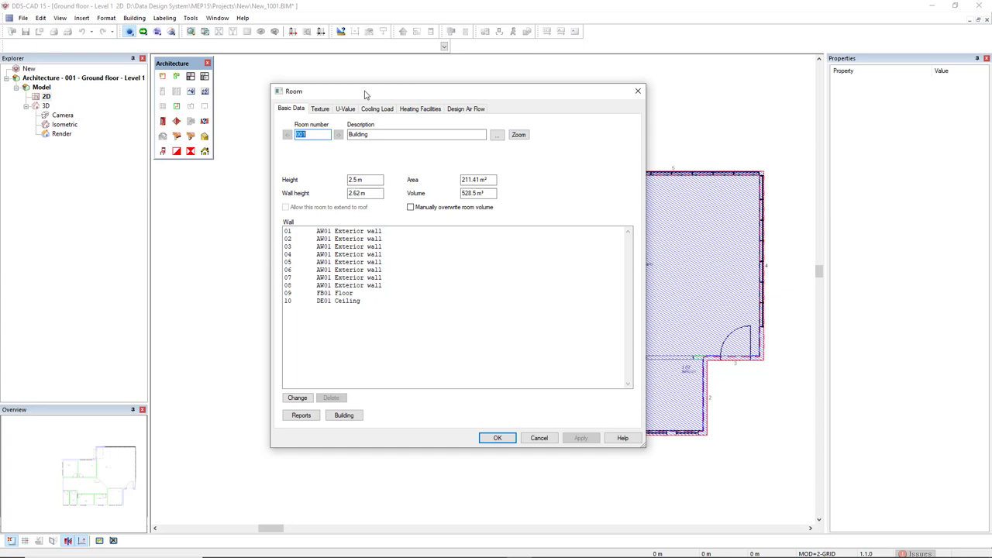
mouse_move(349, 236)
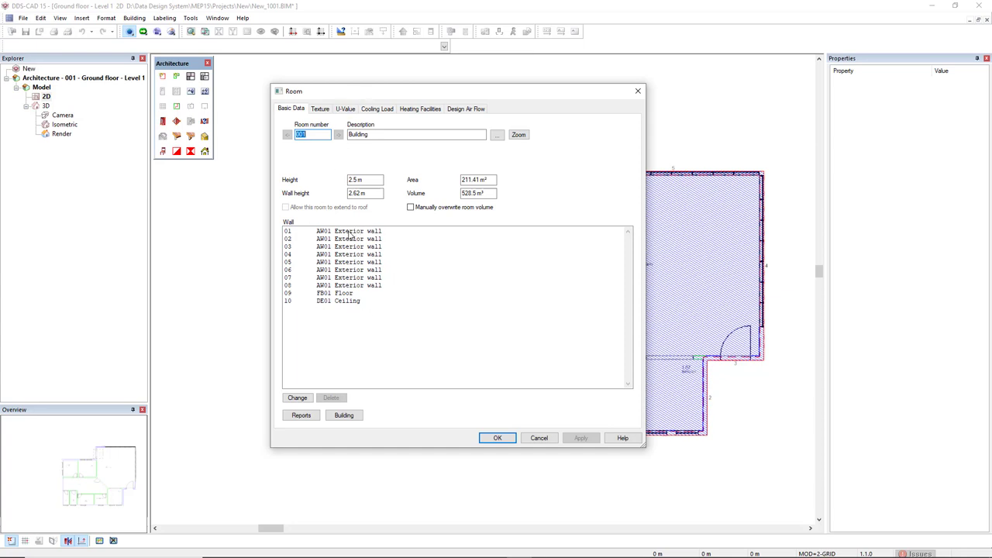
mouse_move(333, 283)
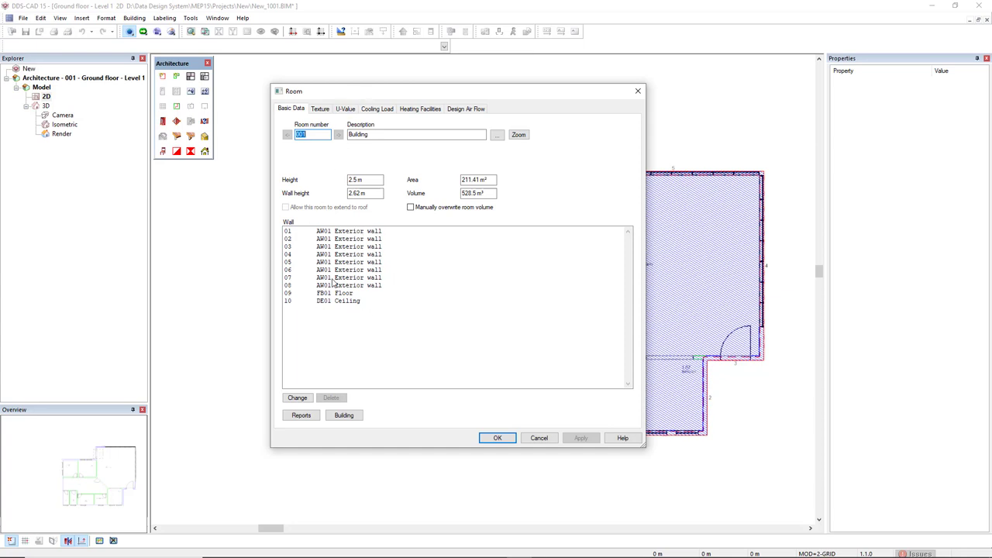
mouse_move(482, 301)
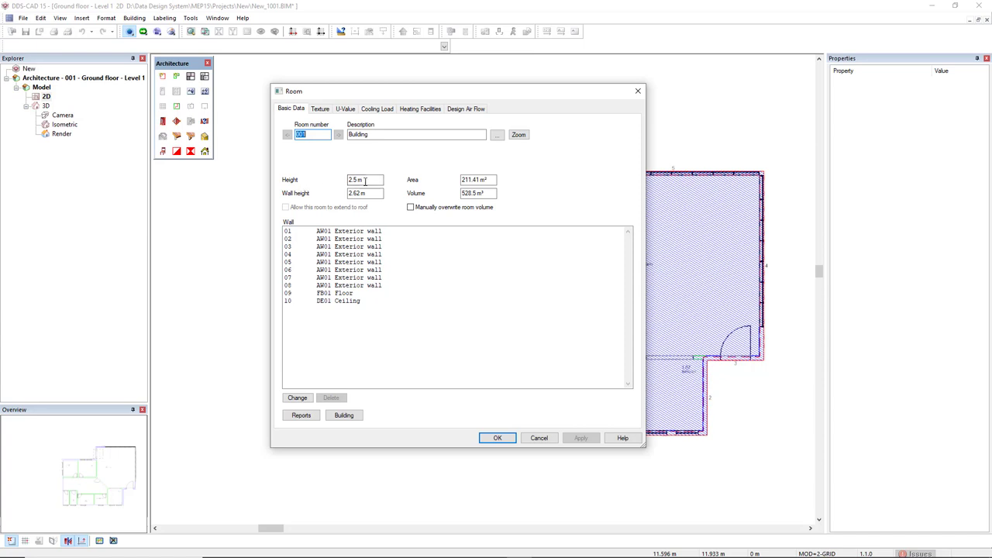
click(364, 180)
text(3)
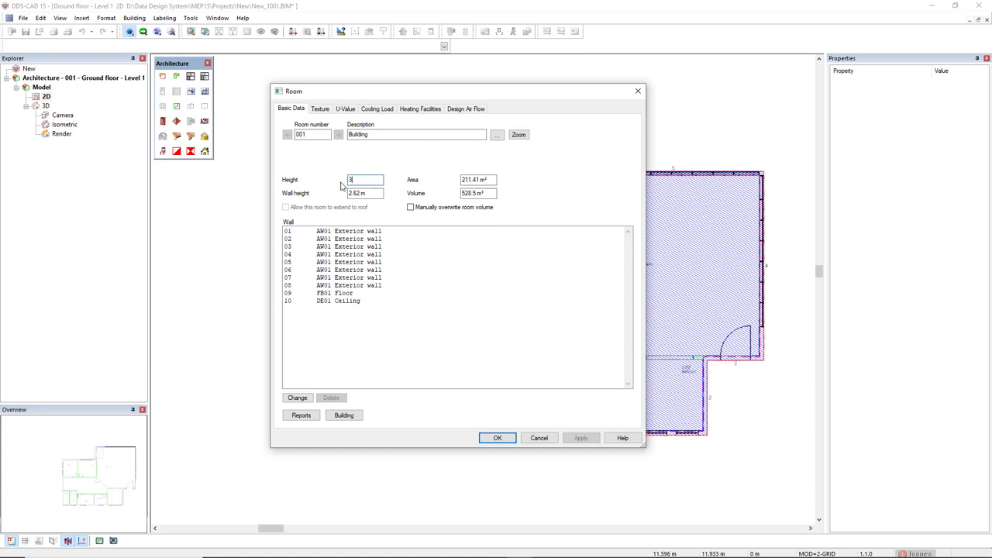
text(.2)
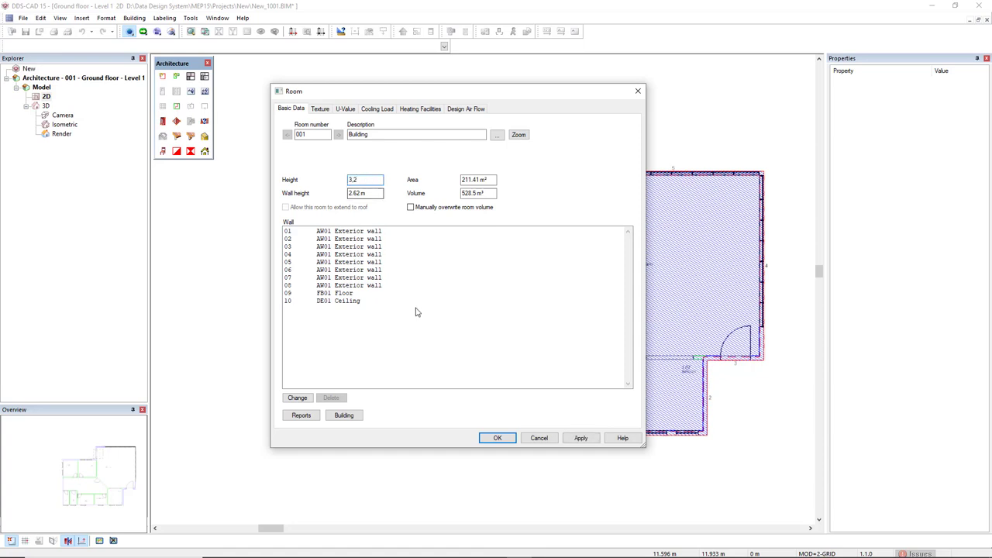
click(498, 438)
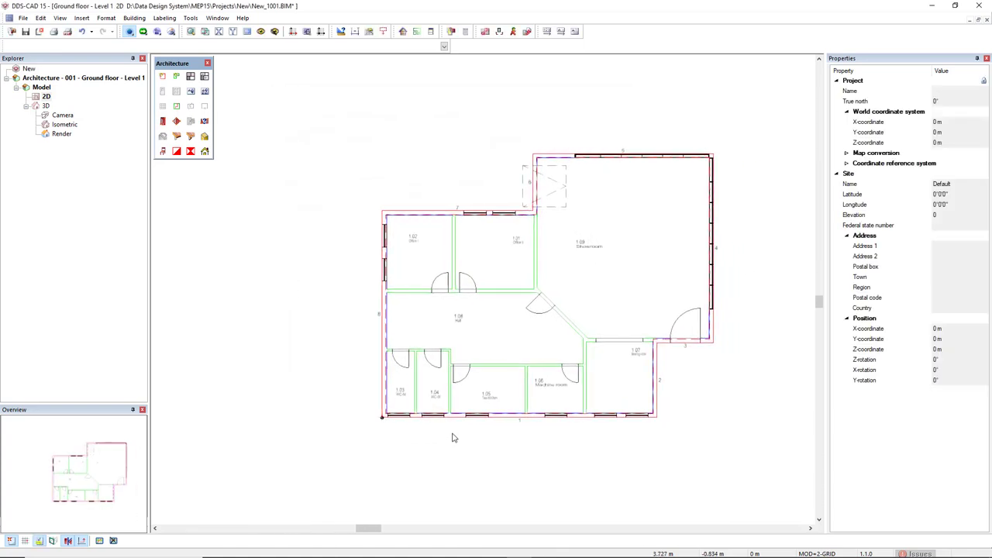
mouse_move(409, 391)
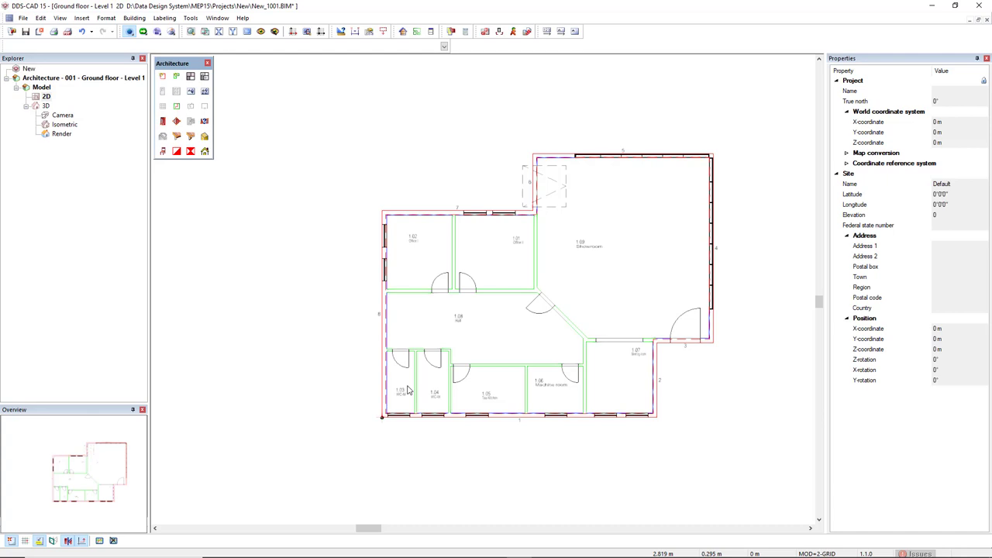
mouse_move(176, 76)
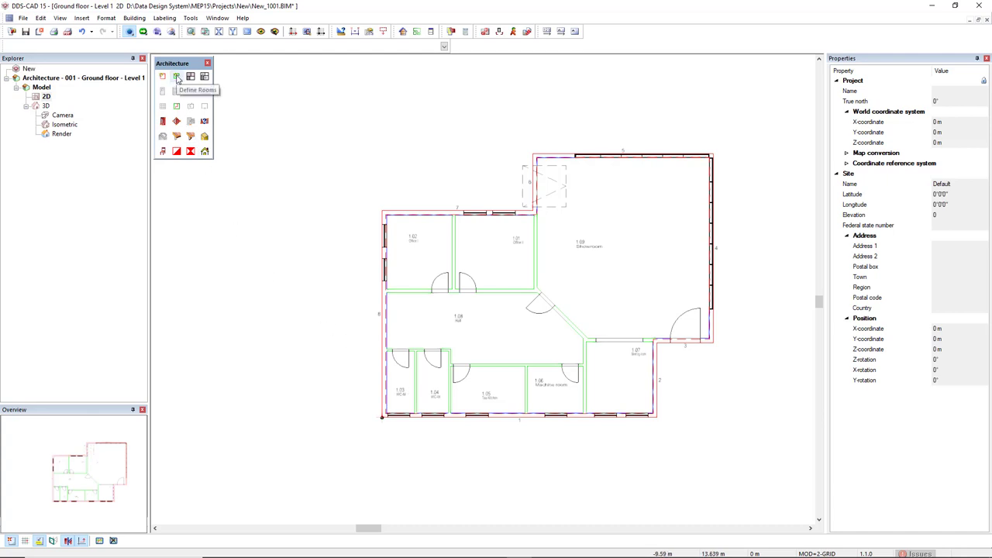
Define the WC-M and WC-W rooms with Define Rooms, confirming each Room dialog
click(177, 76)
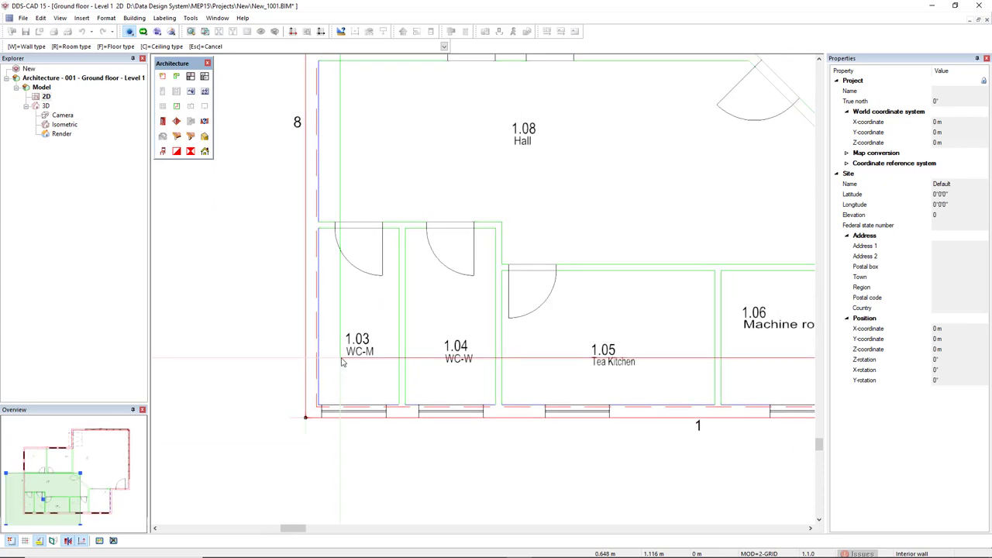
mouse_move(317, 407)
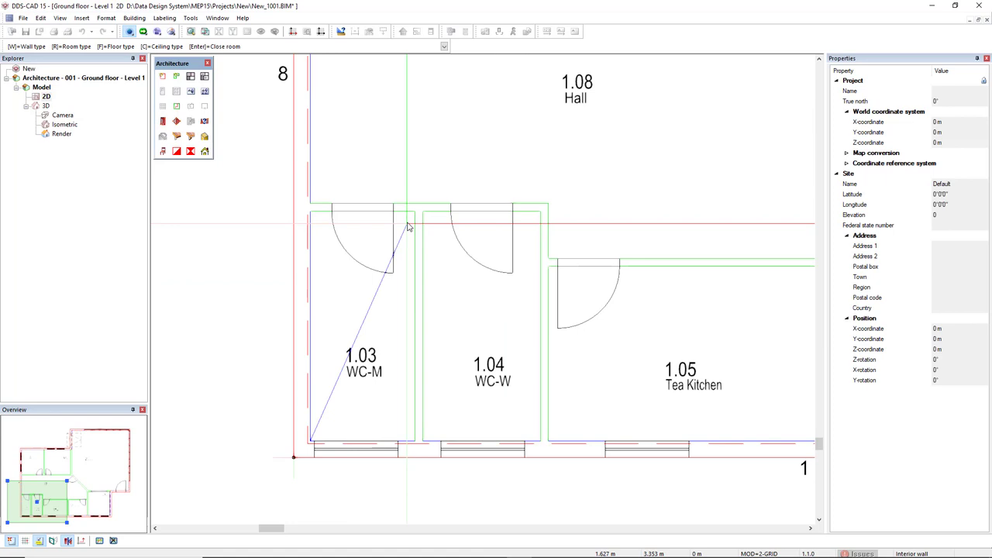
mouse_move(415, 213)
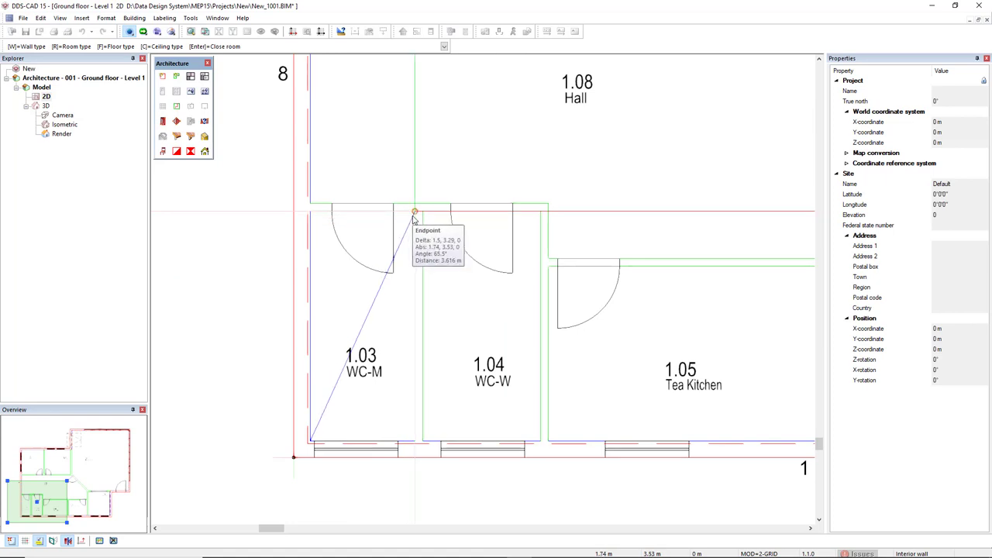
mouse_move(465, 308)
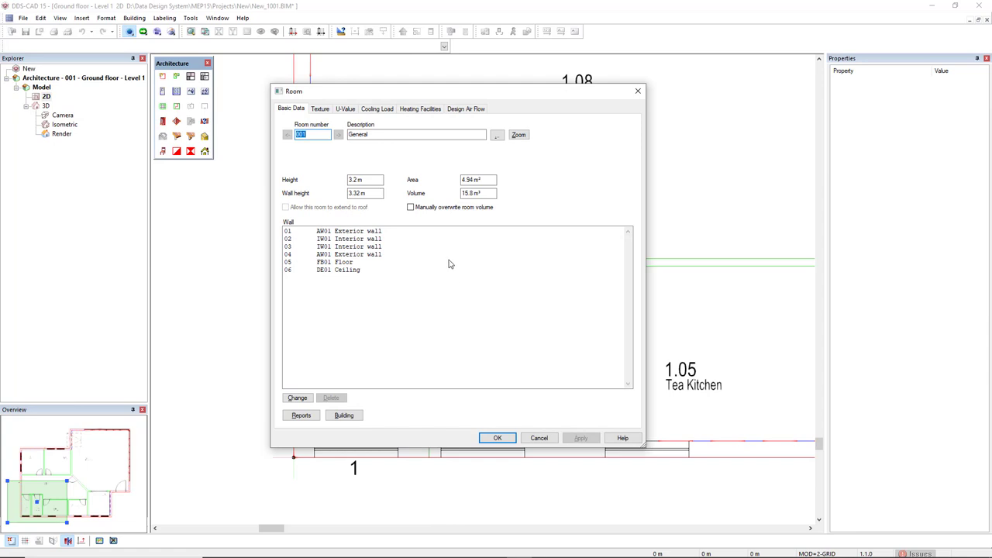
mouse_move(441, 226)
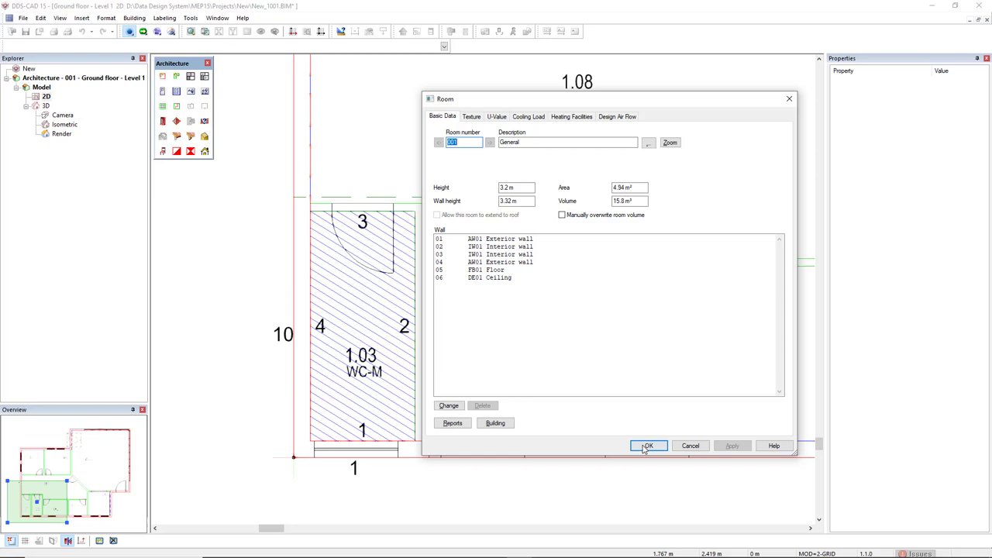
click(648, 446)
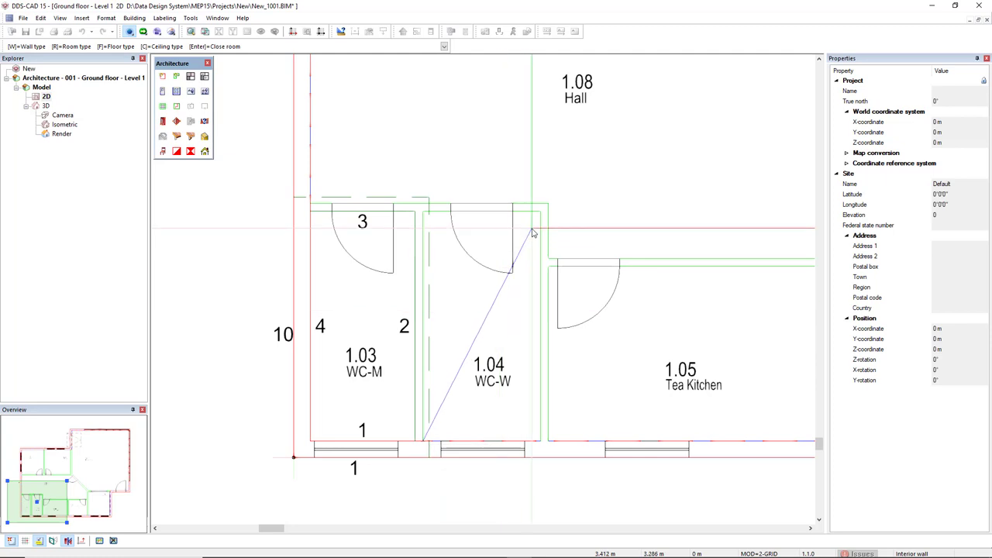
mouse_move(540, 213)
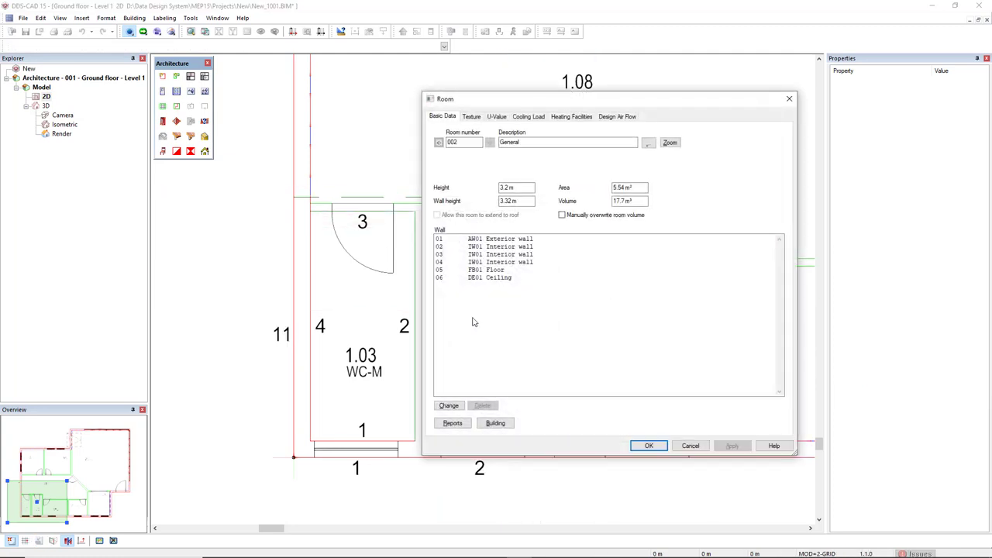
click(649, 444)
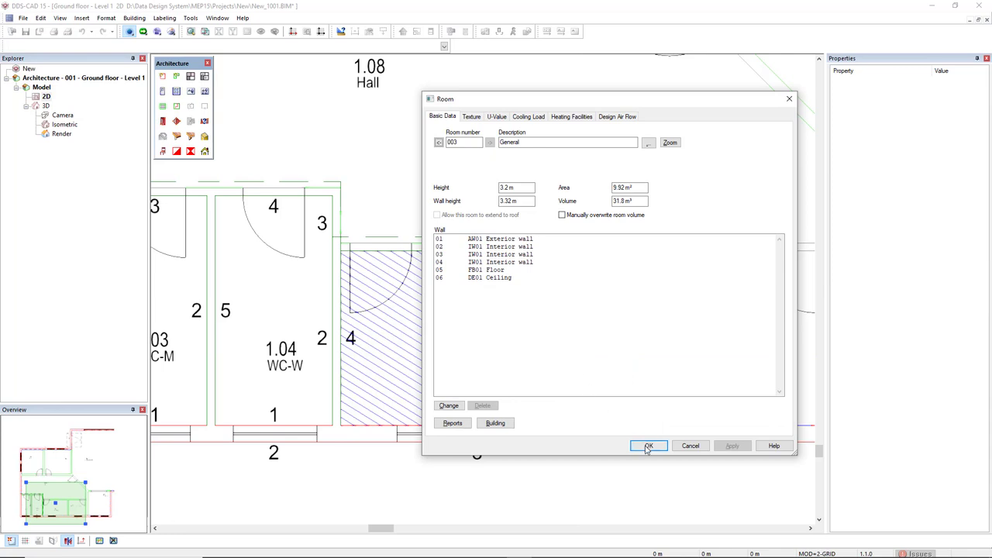
Confirm the Tea Kitchen, then enable recognition of inner outline, doors, windows, room id and description
click(648, 445)
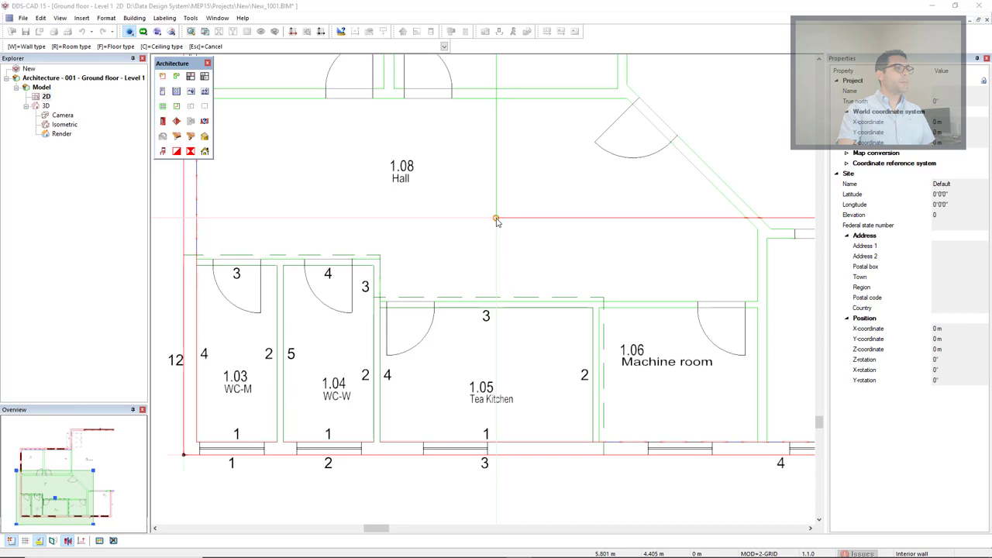
right_click(496, 222)
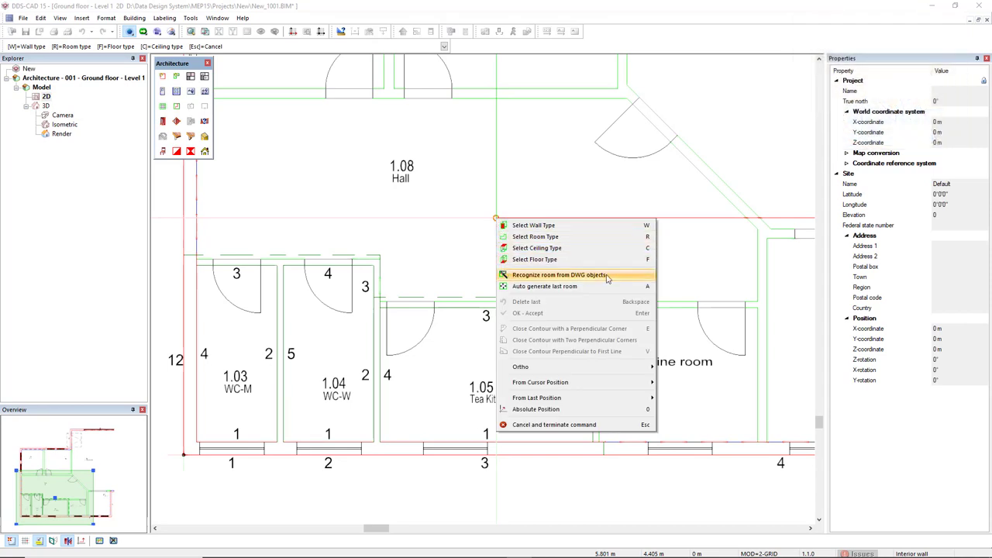
mouse_move(612, 279)
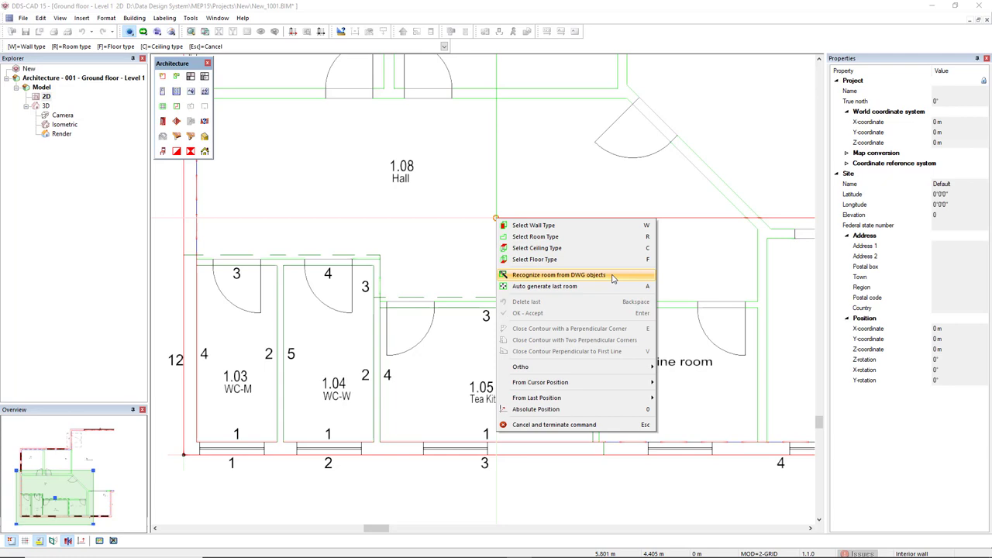
click(558, 274)
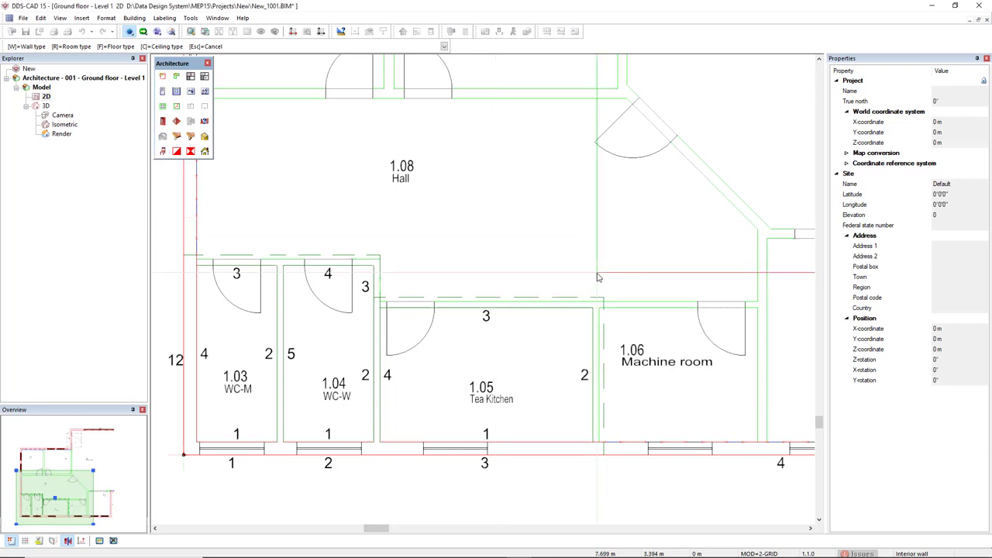
right_click(598, 272)
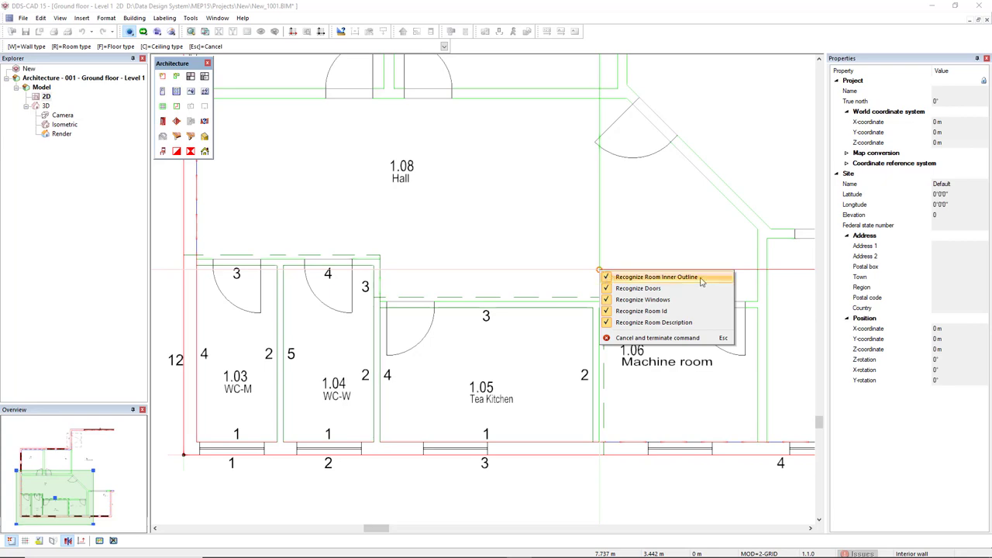
mouse_move(666, 287)
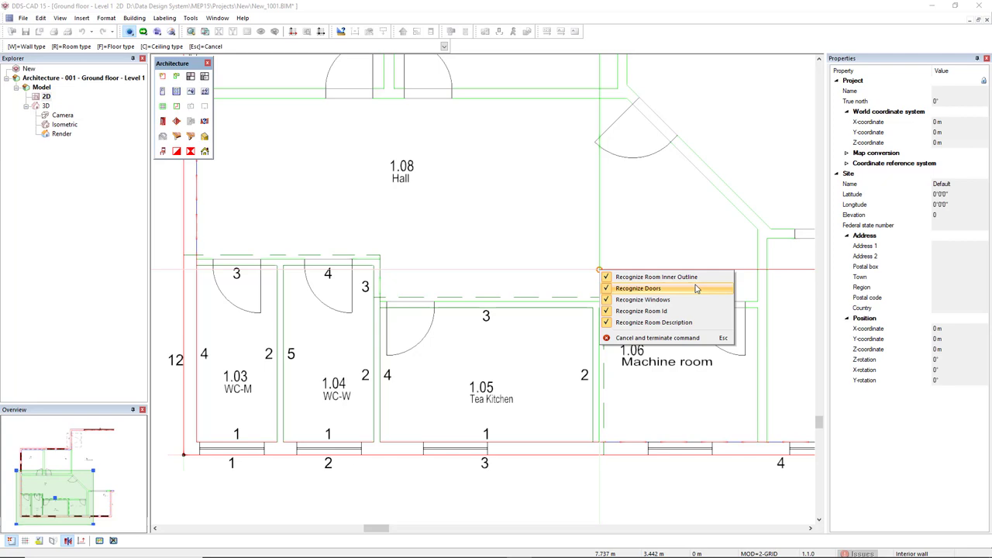
mouse_move(691, 293)
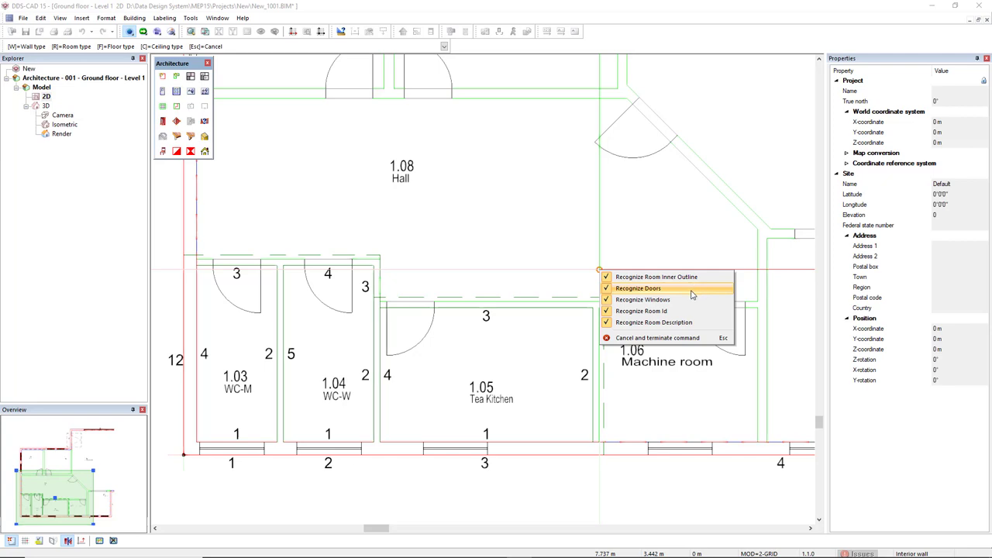
mouse_move(627, 211)
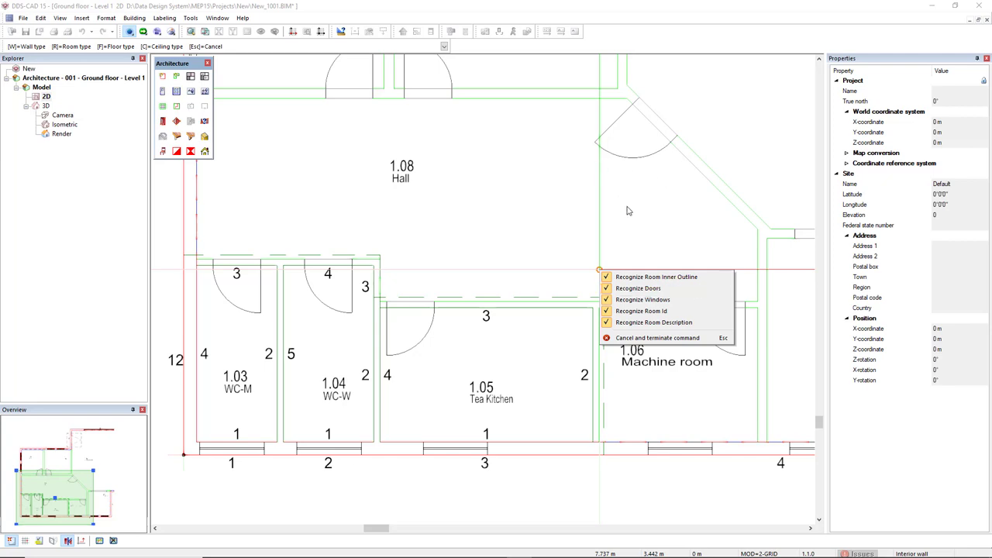
mouse_move(649, 300)
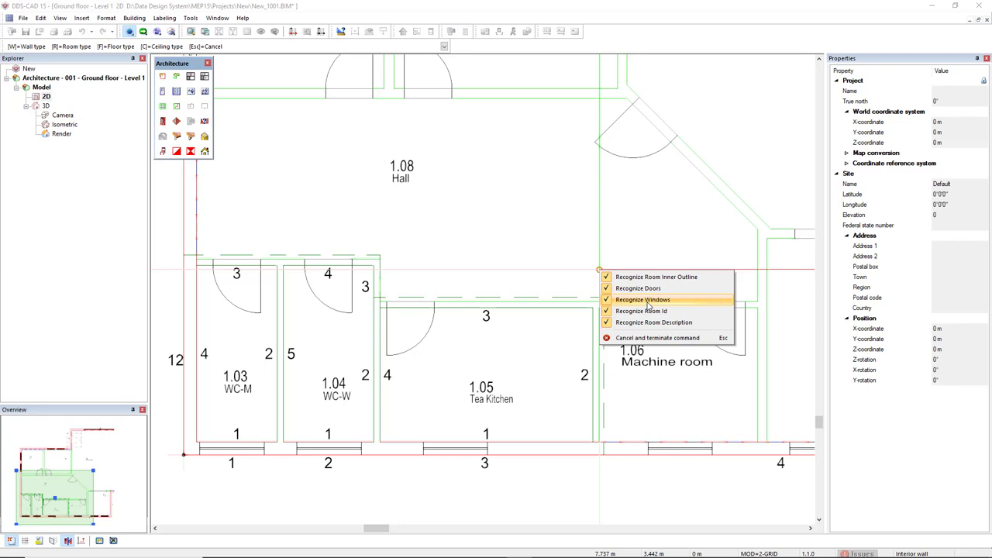
mouse_move(684, 450)
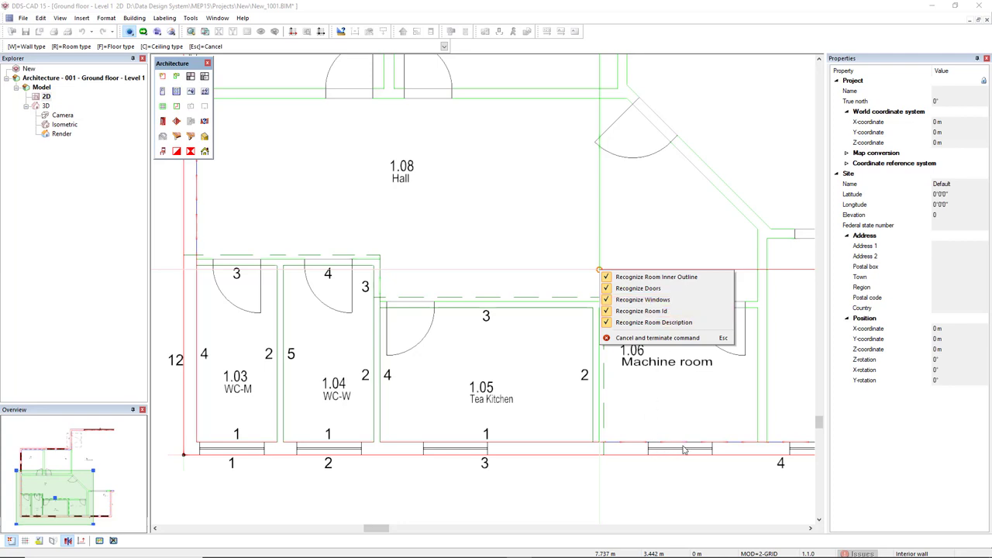
mouse_move(684, 310)
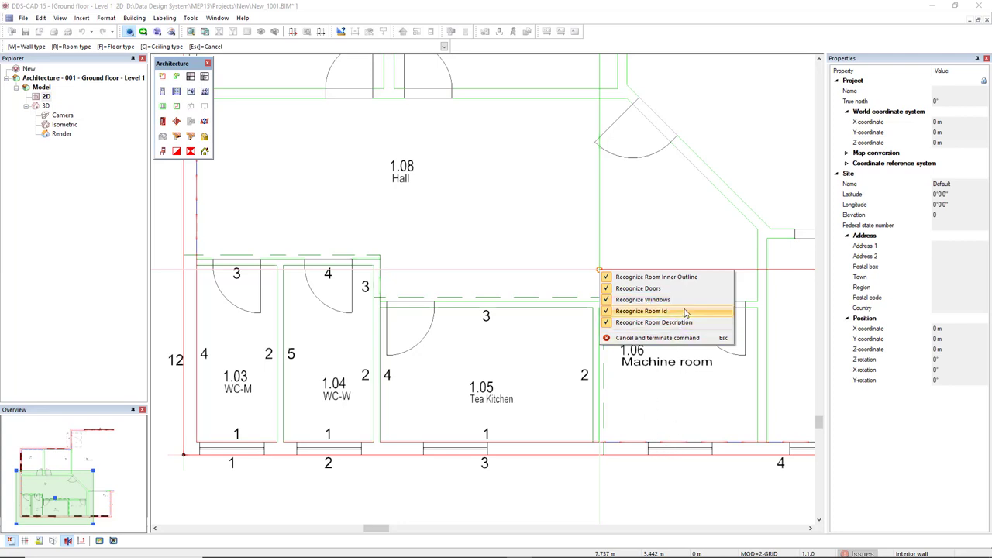
mouse_move(685, 325)
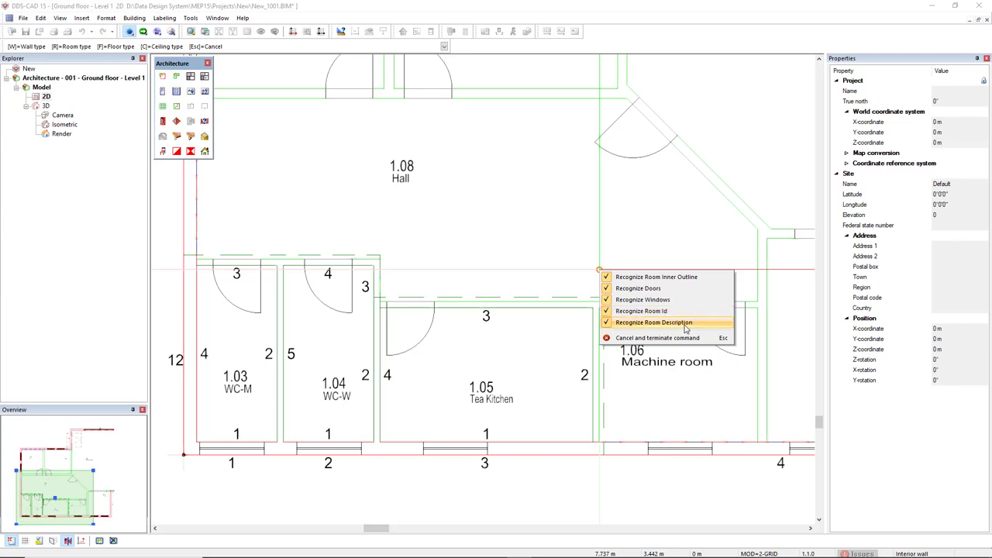
click(653, 321)
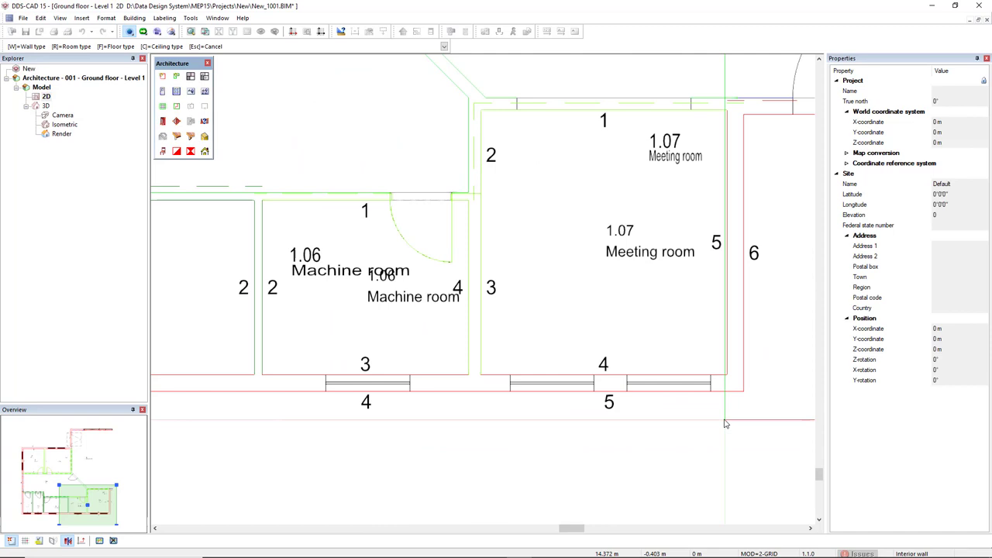
Recognise rooms from their labelled areas, including offices, WC-M and WC-W
click(669, 387)
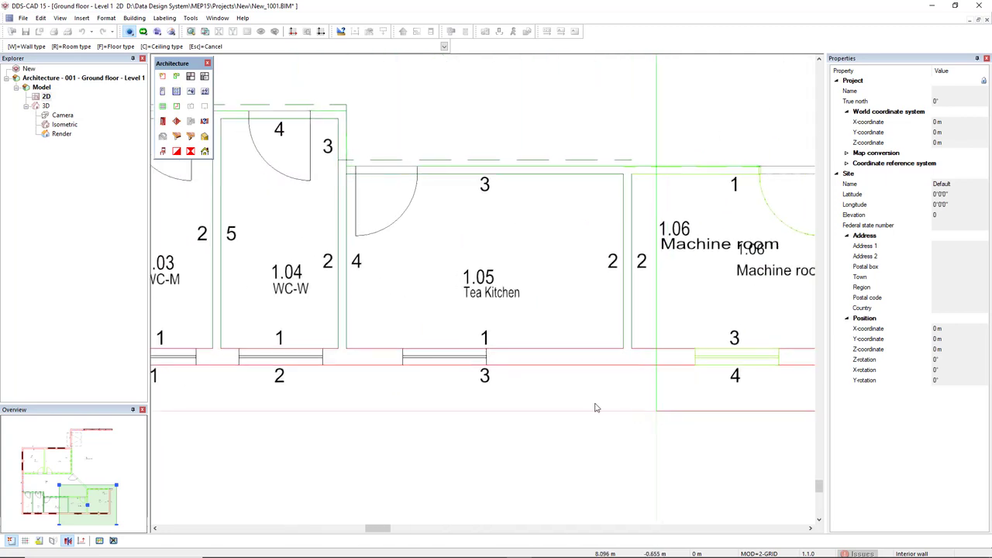
click(279, 360)
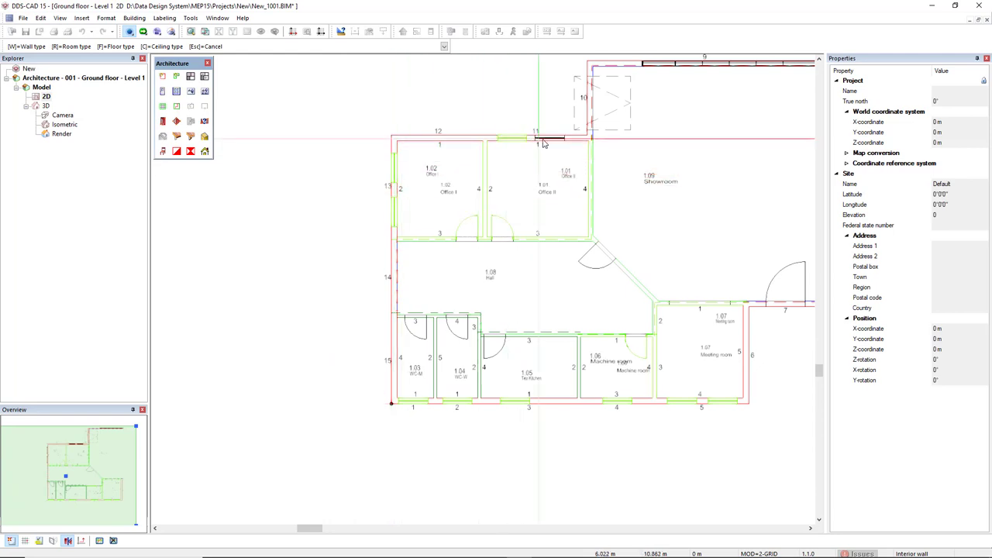
mouse_move(449, 450)
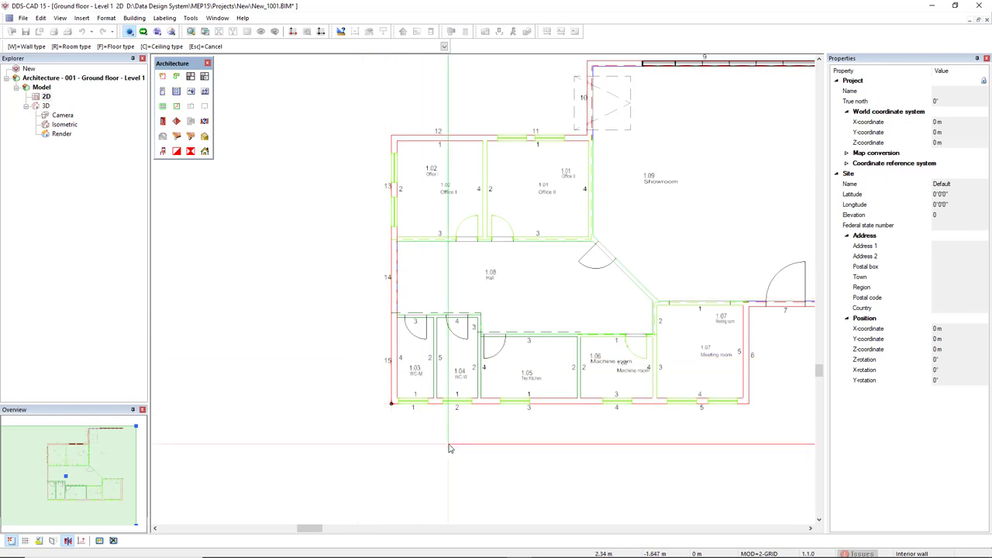
scroll(up, 3)
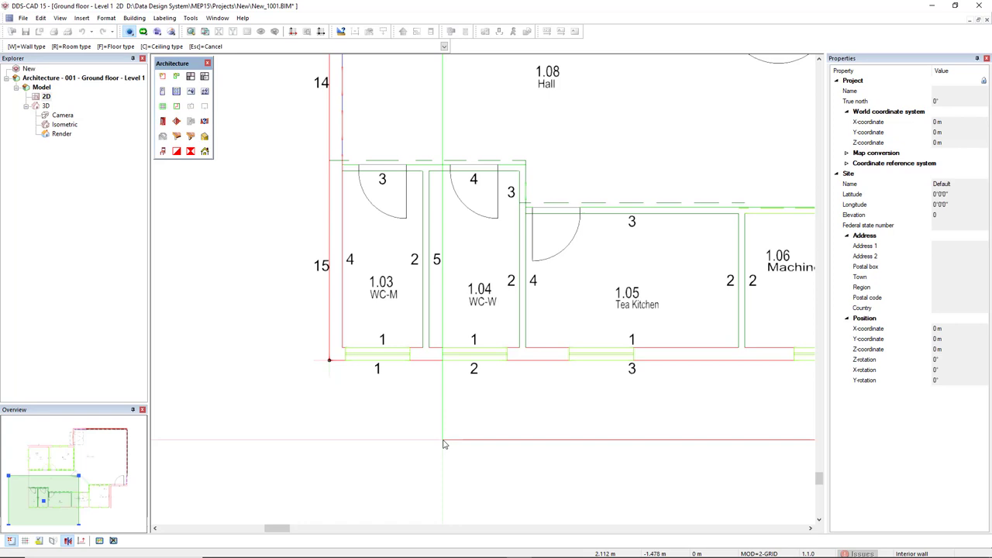
click(381, 287)
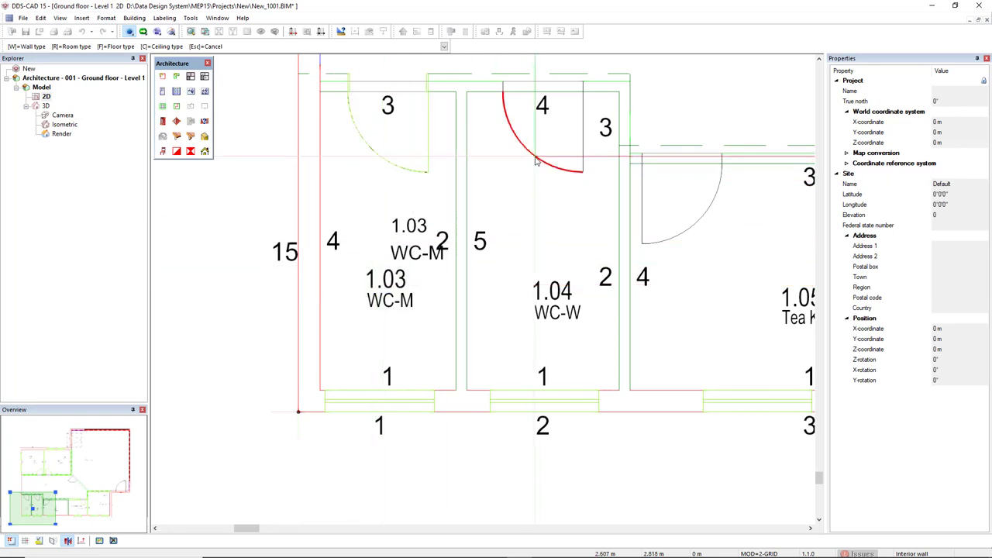
click(552, 302)
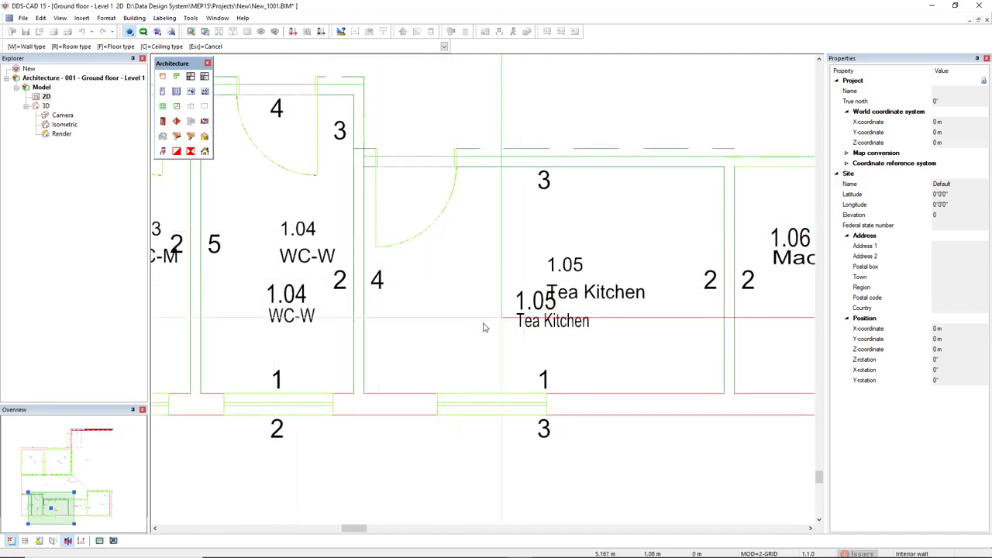
scroll(down, 3)
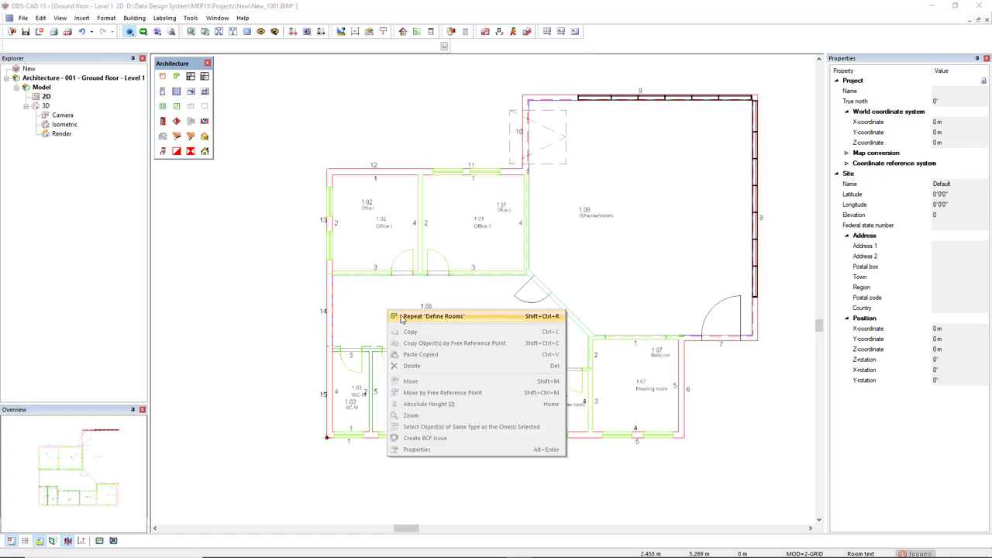
mouse_move(457, 321)
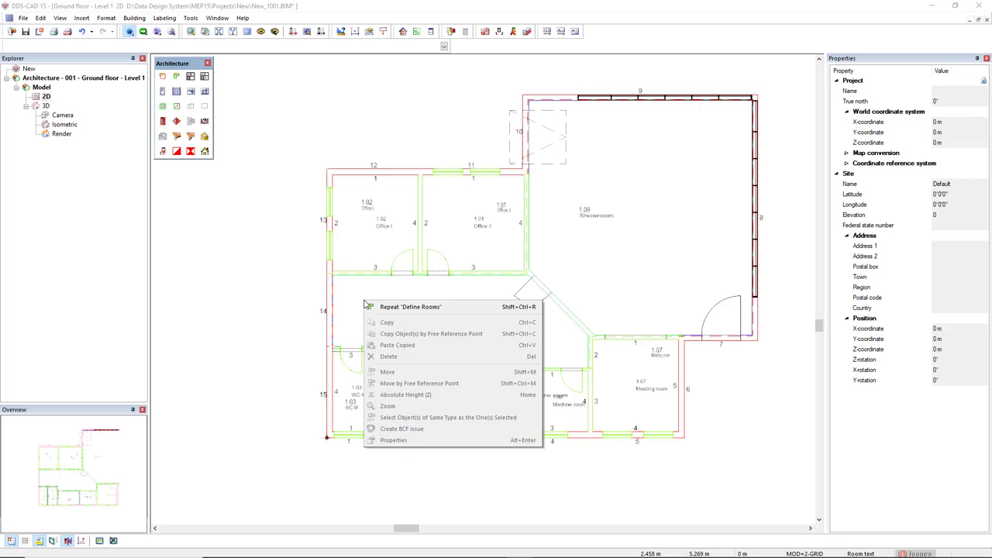
mouse_move(410, 306)
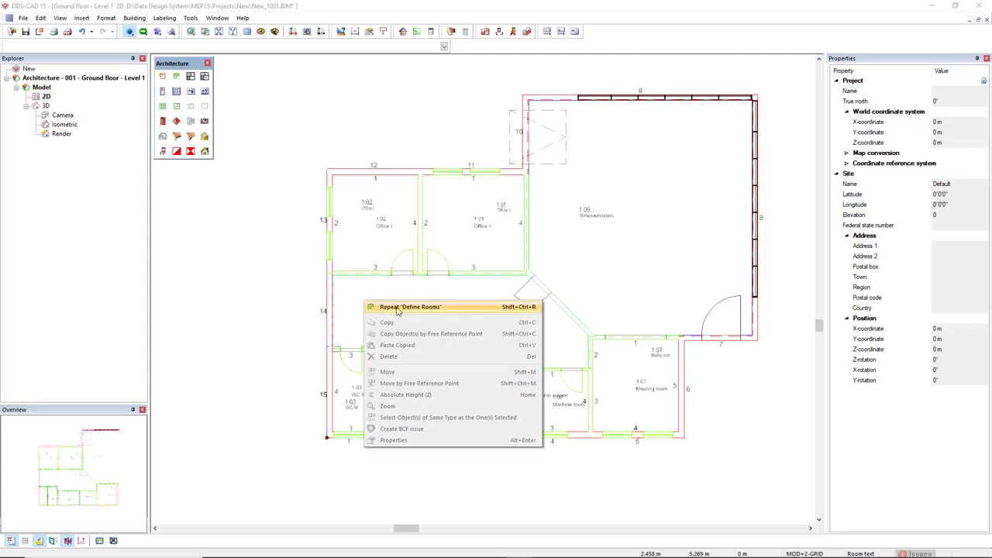
mouse_move(415, 311)
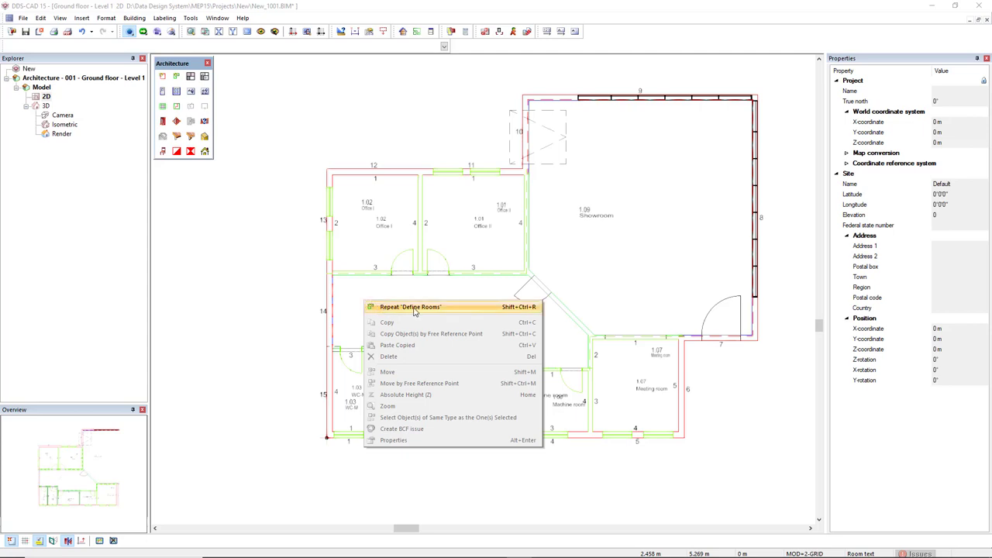
mouse_move(423, 311)
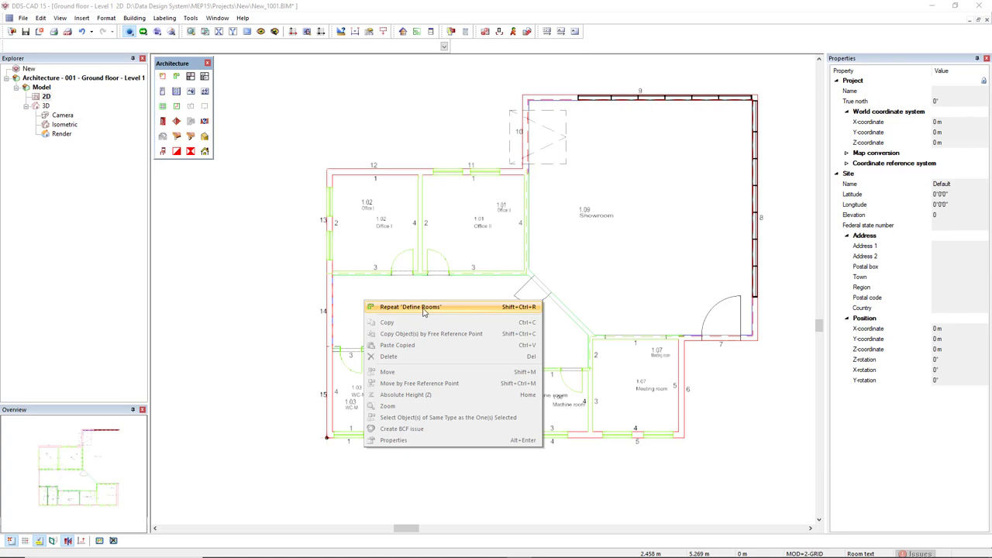
Restart Define Rooms via Repeat 'Define Rooms' to trace the Hall's outline
click(410, 306)
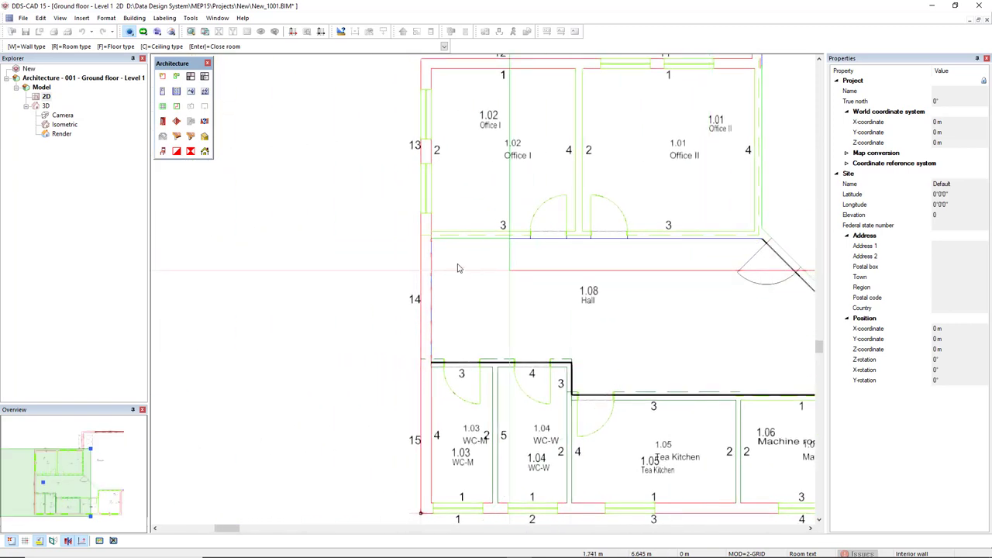
Close the Hall contour and accept room 001 at 33.96 m² and 3.2 m high
right_click(459, 268)
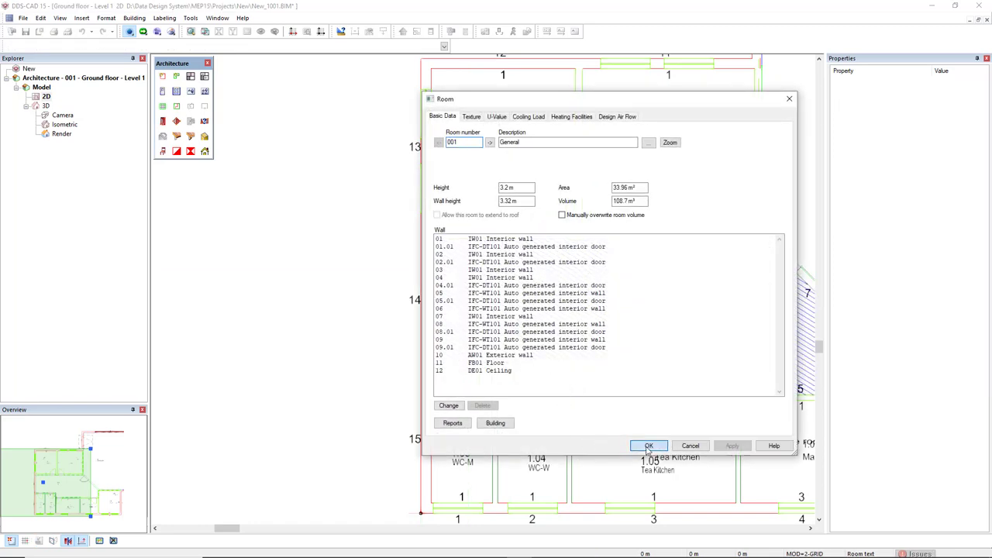
click(648, 446)
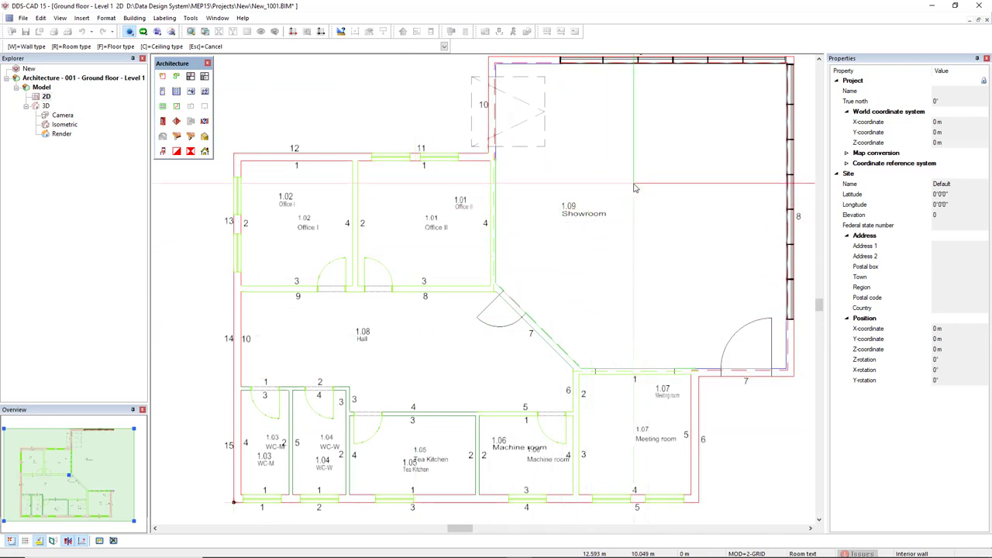
Auto-generate the Showroom from its walls and accept room 002 of 85.57 m²
right_click(613, 186)
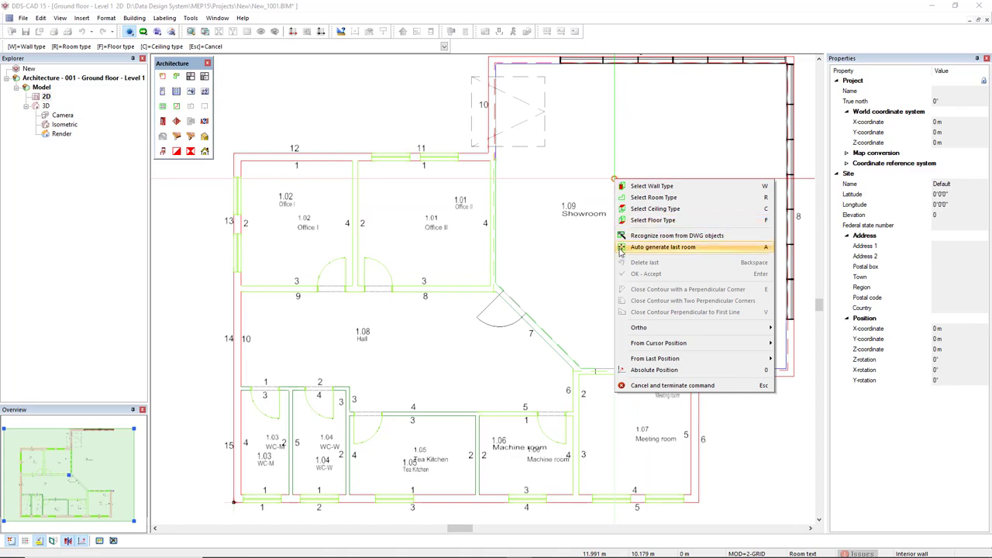
click(662, 247)
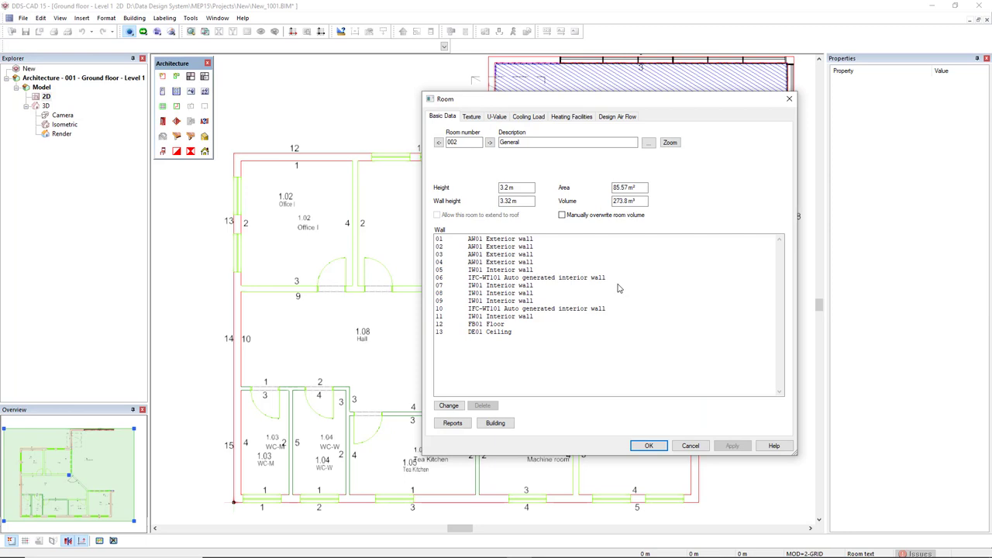
click(648, 445)
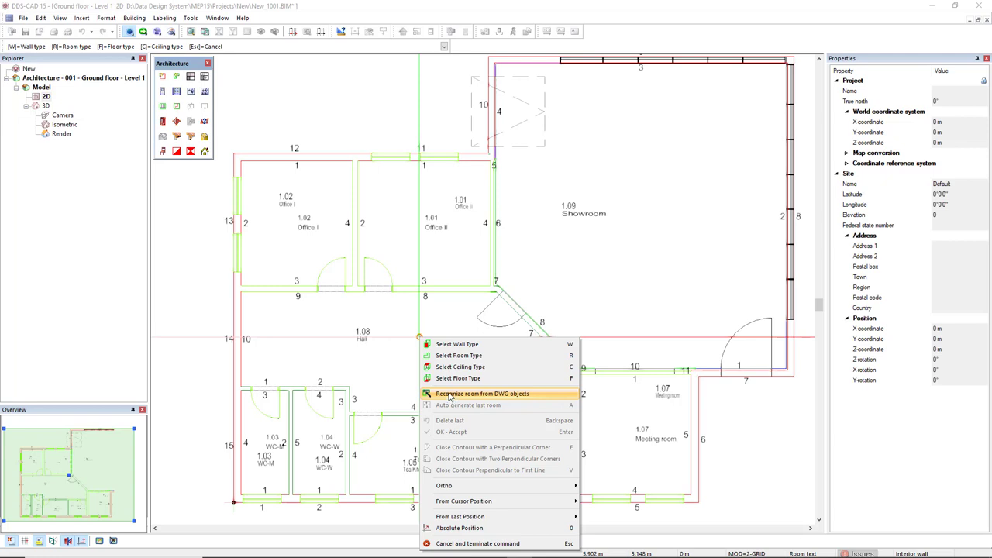
Recognise the Showroom's number and name from the DWG objects
click(481, 394)
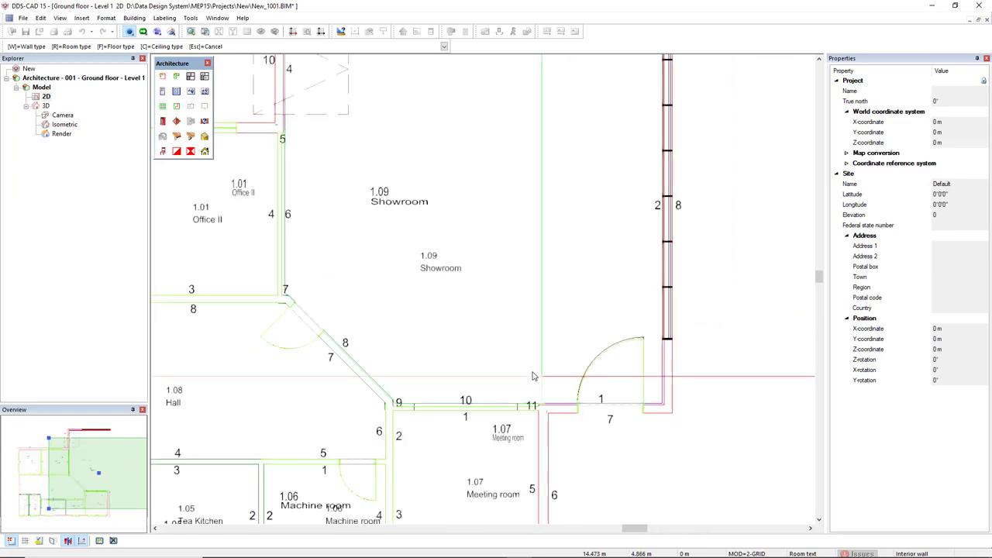
scroll(down, 3)
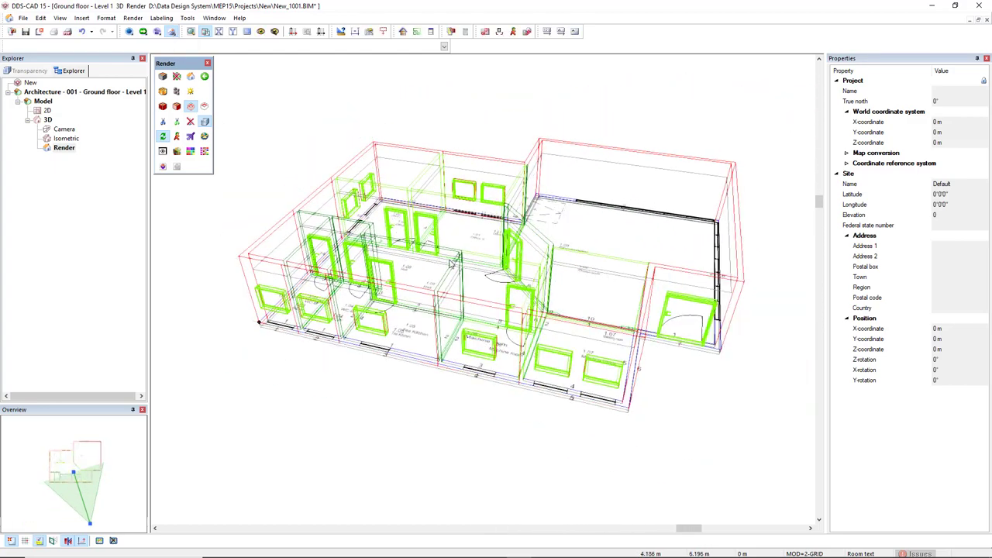
mouse_move(176, 106)
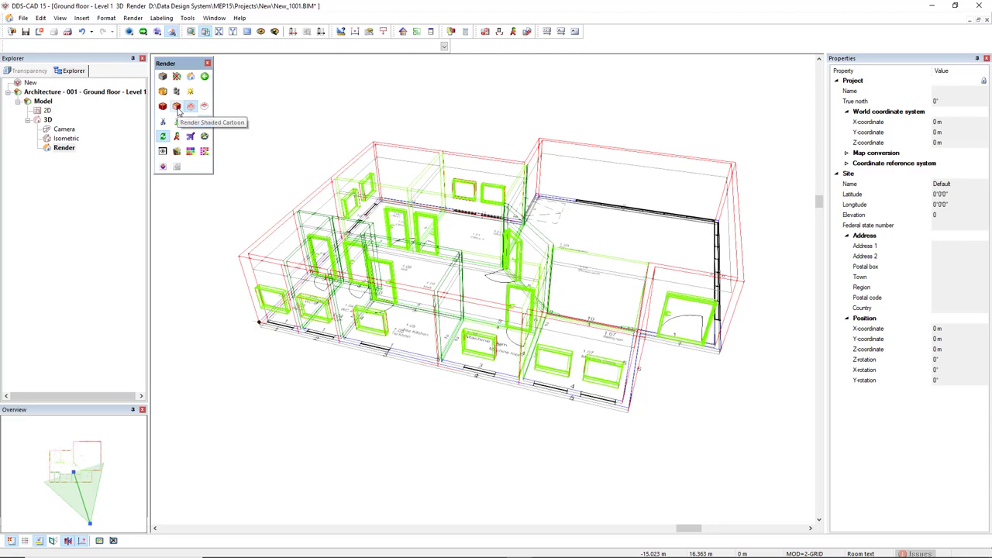
Render the 3D ground-floor model with Render Shaded Cartoon
click(177, 106)
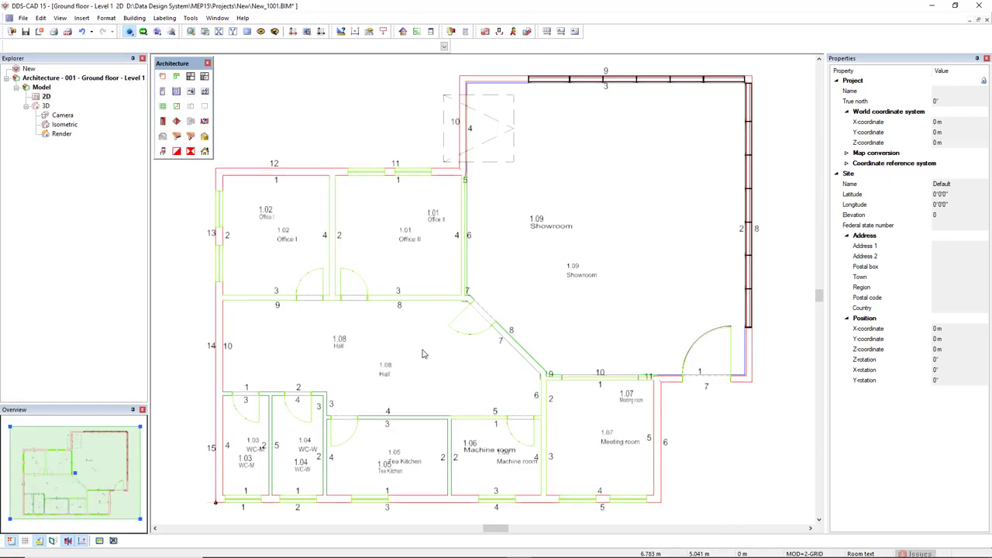
mouse_move(596, 382)
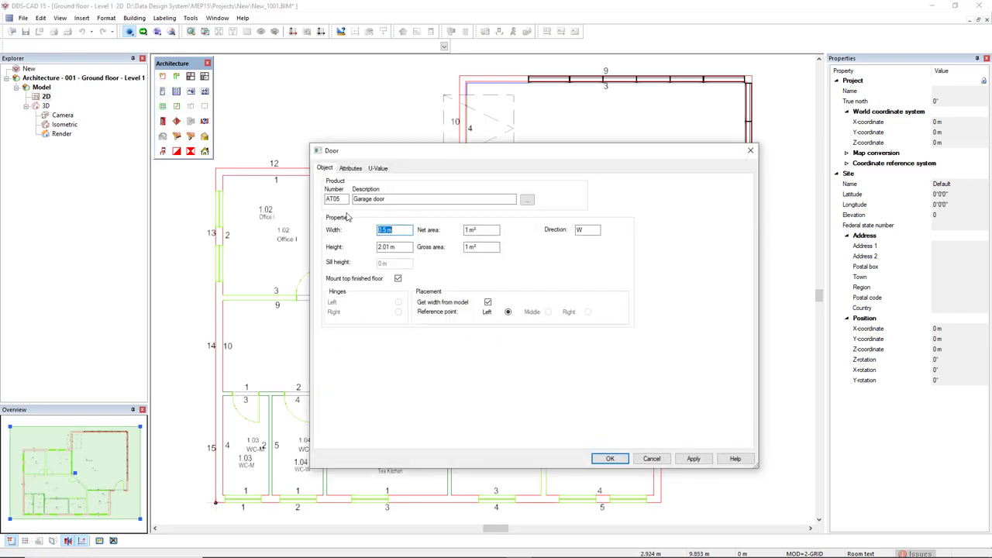
Choose the AT05 garage door from the exterior door database and confirm it for placement
click(527, 199)
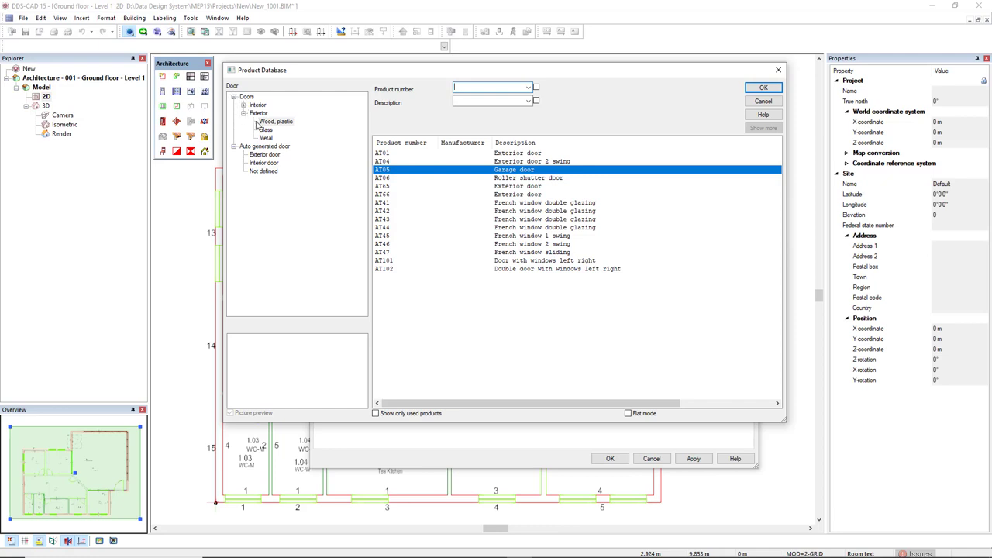
mouse_move(527, 176)
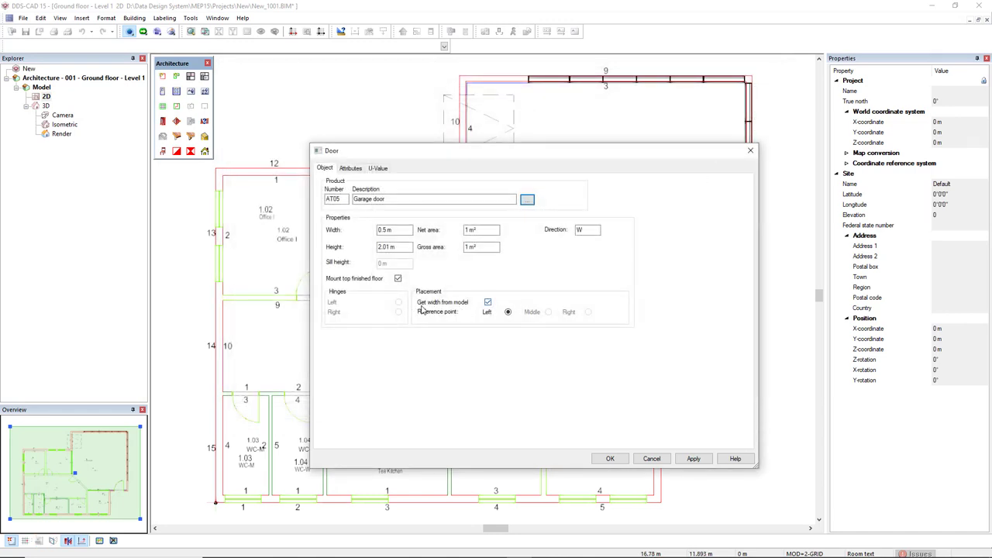
mouse_move(510, 395)
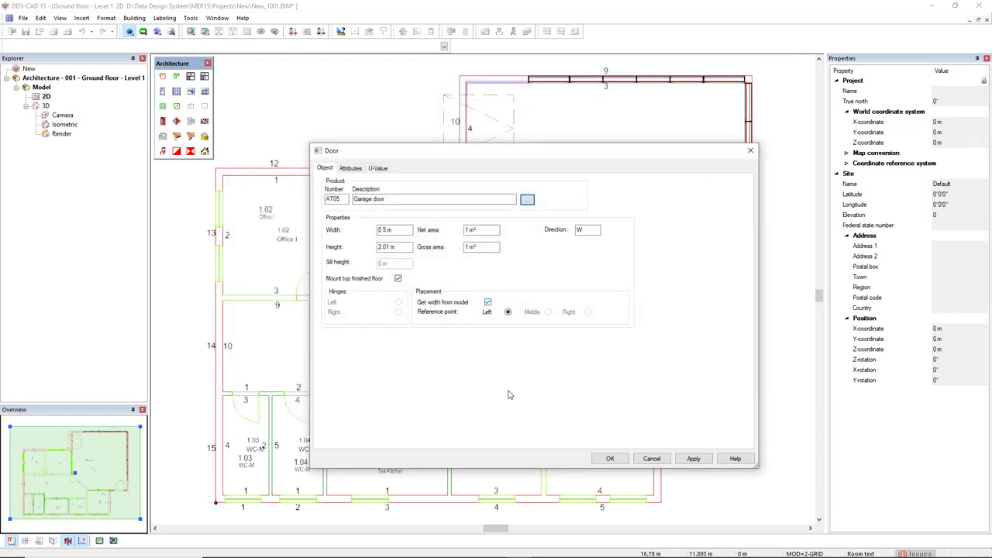
click(610, 458)
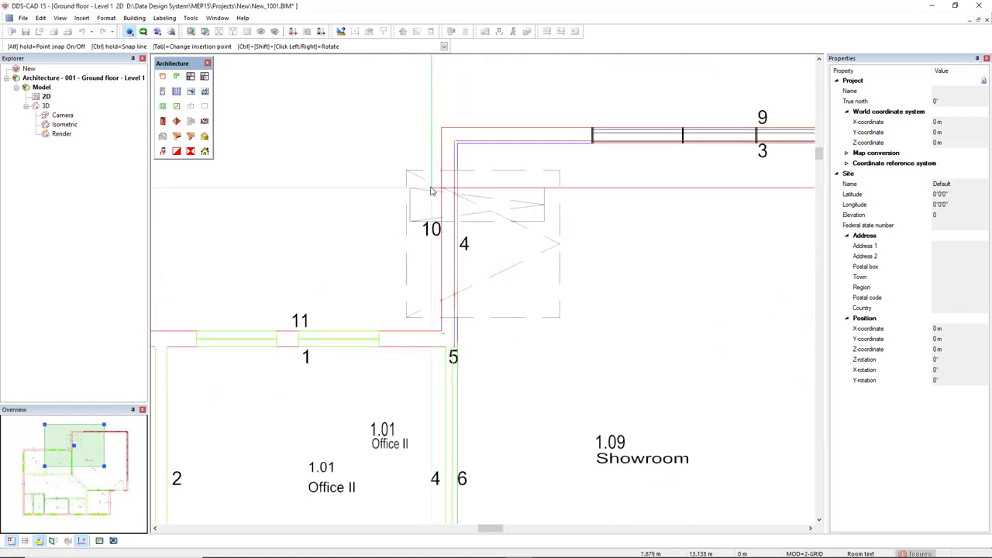
mouse_move(440, 170)
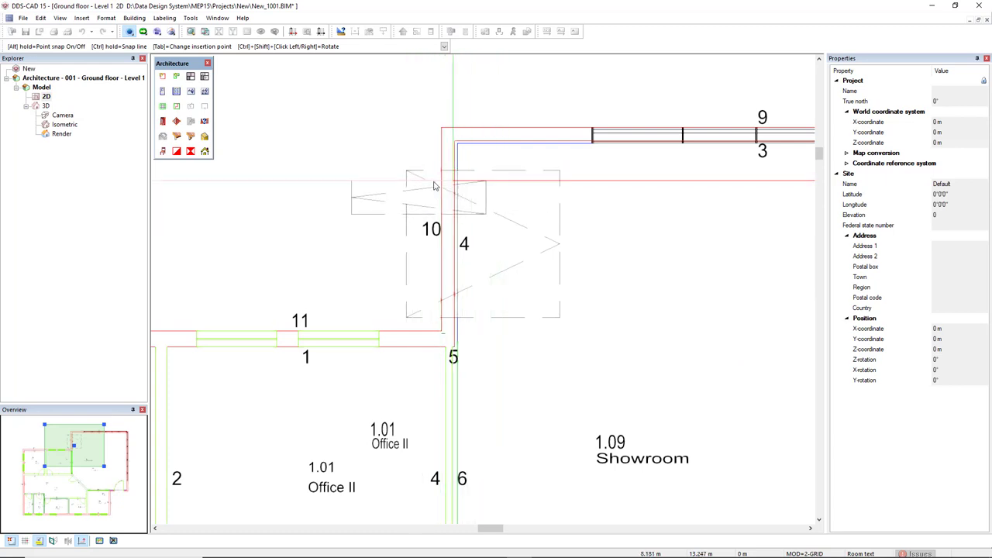
mouse_move(439, 190)
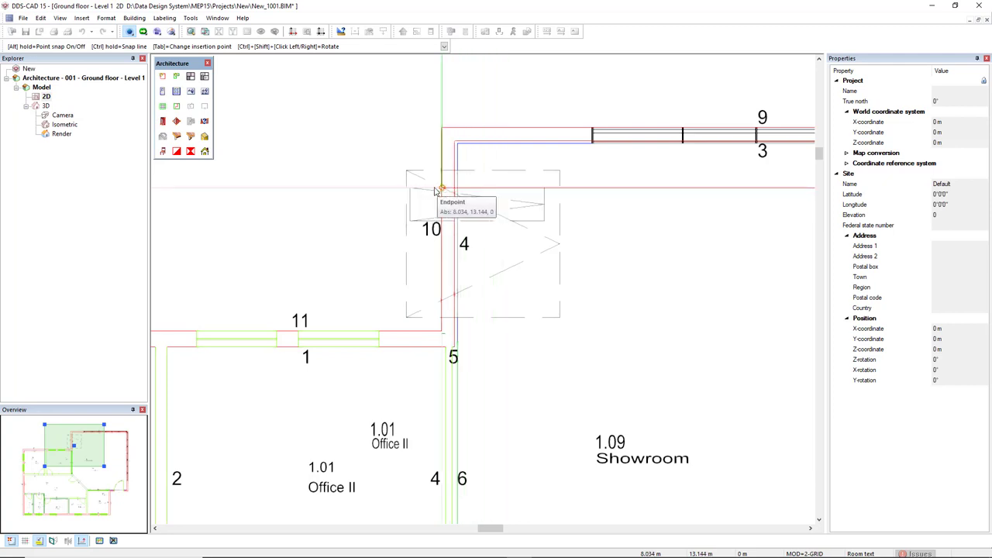
mouse_move(427, 190)
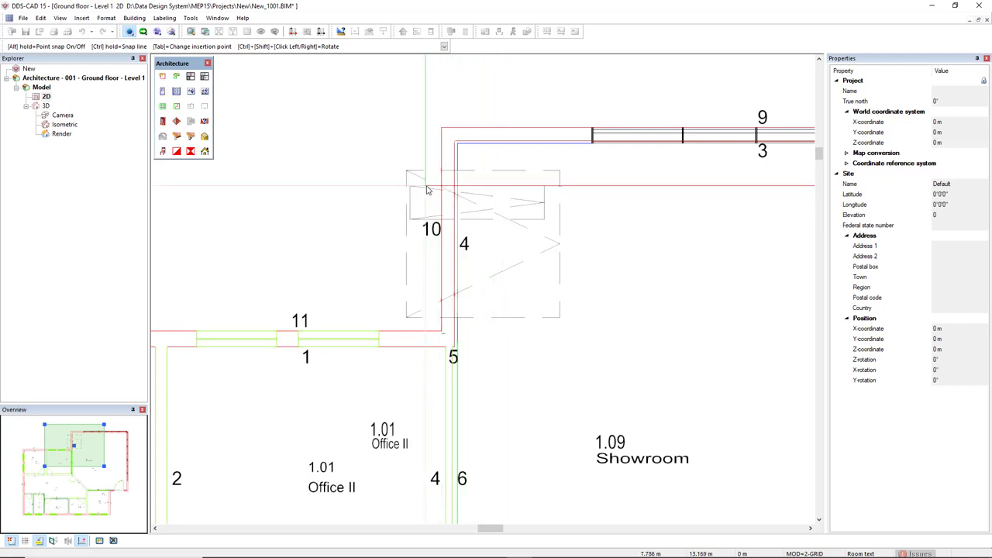
mouse_move(442, 170)
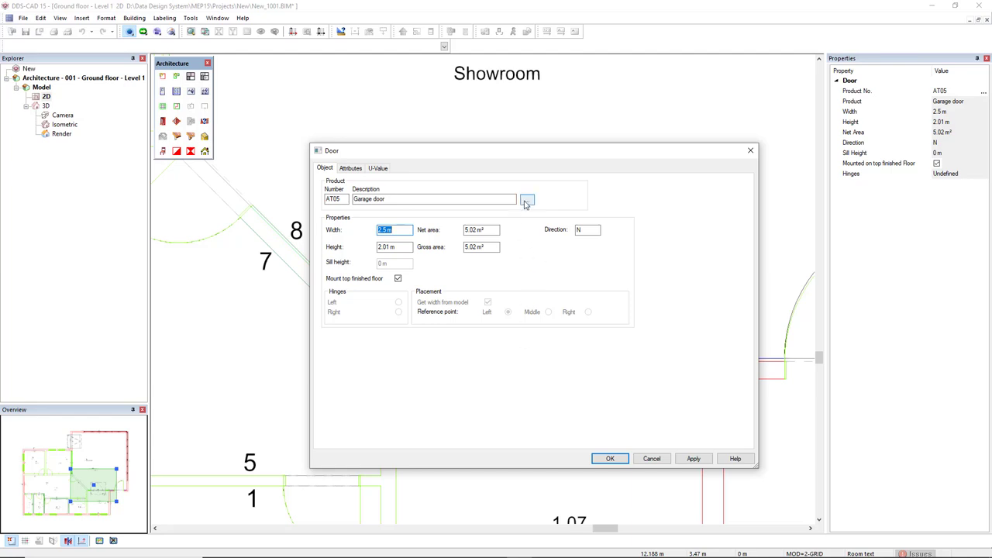
Swap the door type to IT03 Interior door passage from Interior > Wood, plastic
click(527, 198)
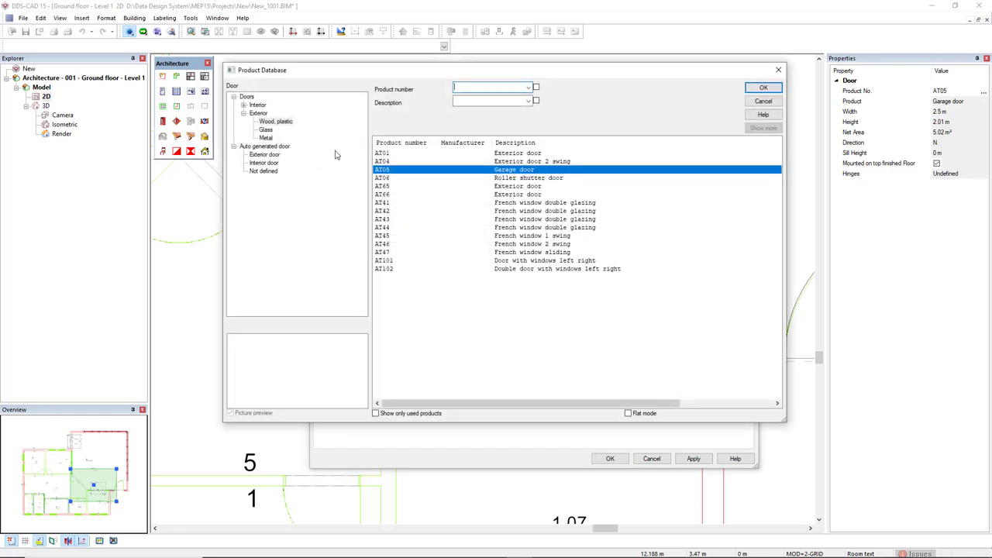
click(256, 105)
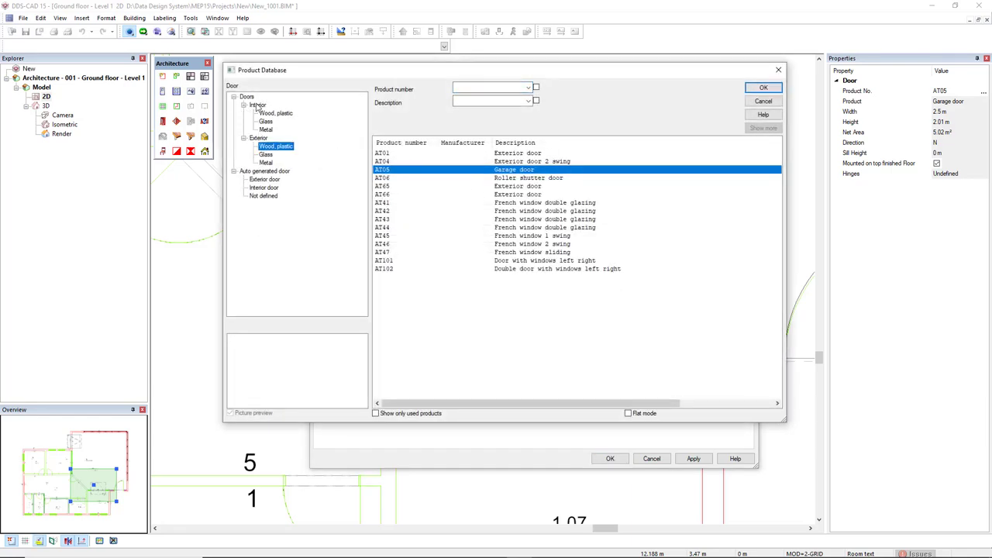
click(275, 113)
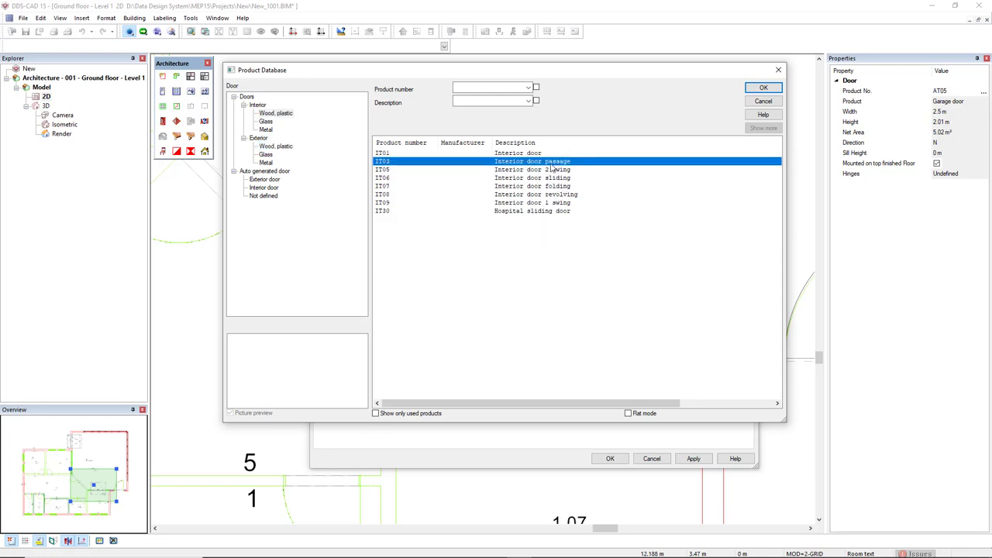
click(762, 87)
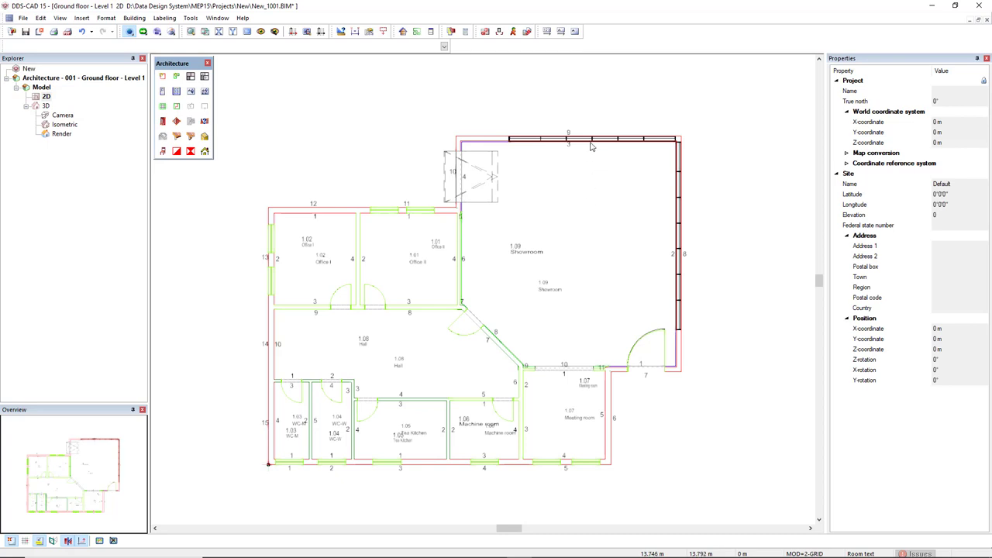
mouse_move(263, 141)
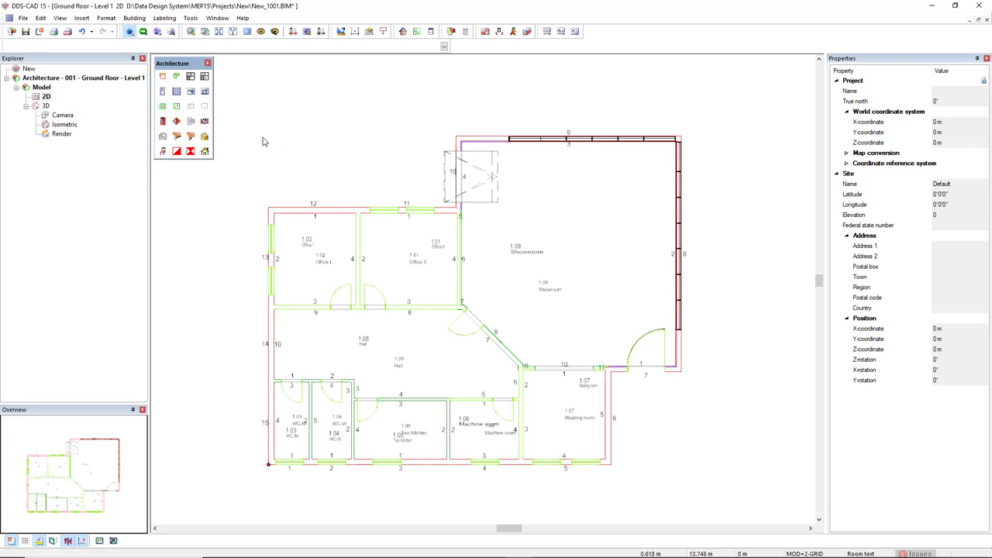
mouse_move(176, 92)
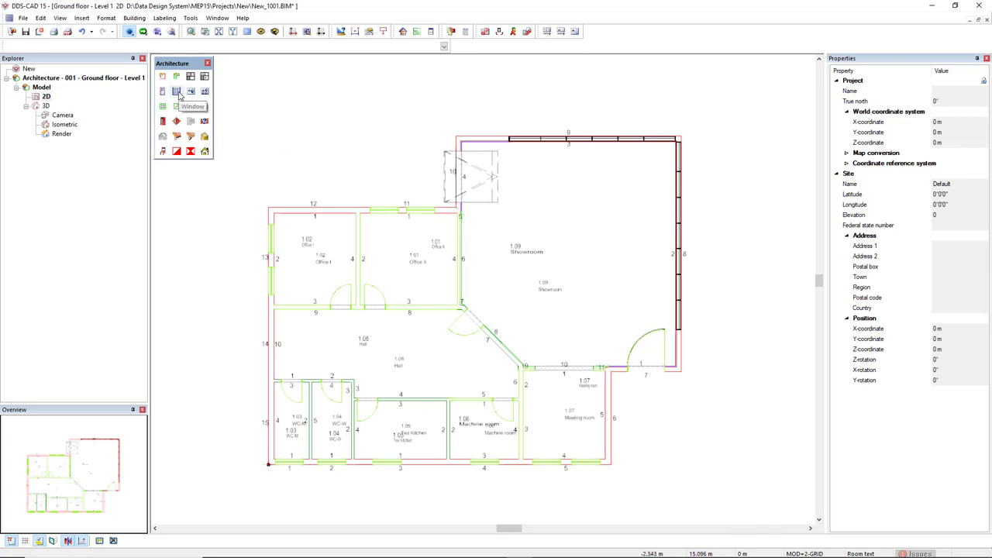
Start a window and pick AF009 Window wall room high segments from the database
click(176, 91)
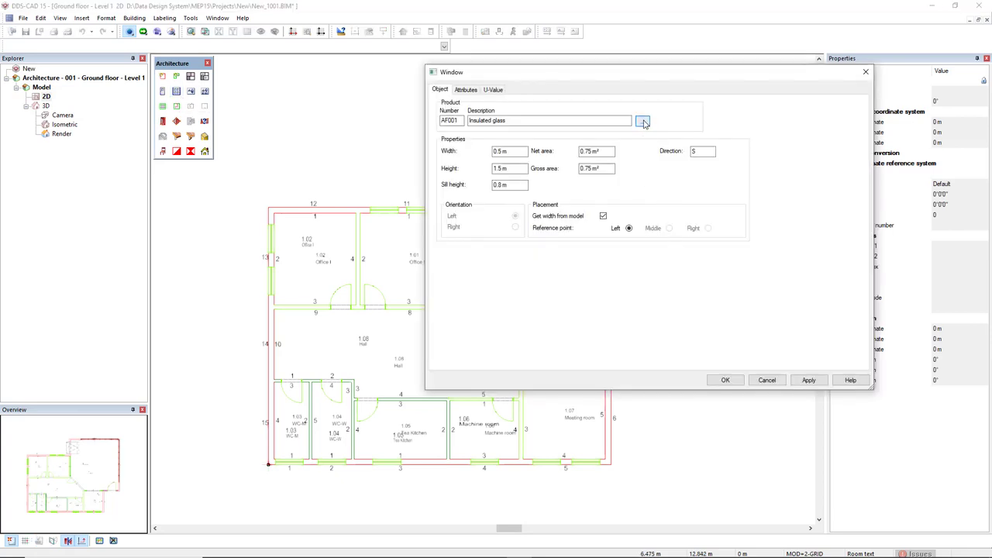
click(643, 121)
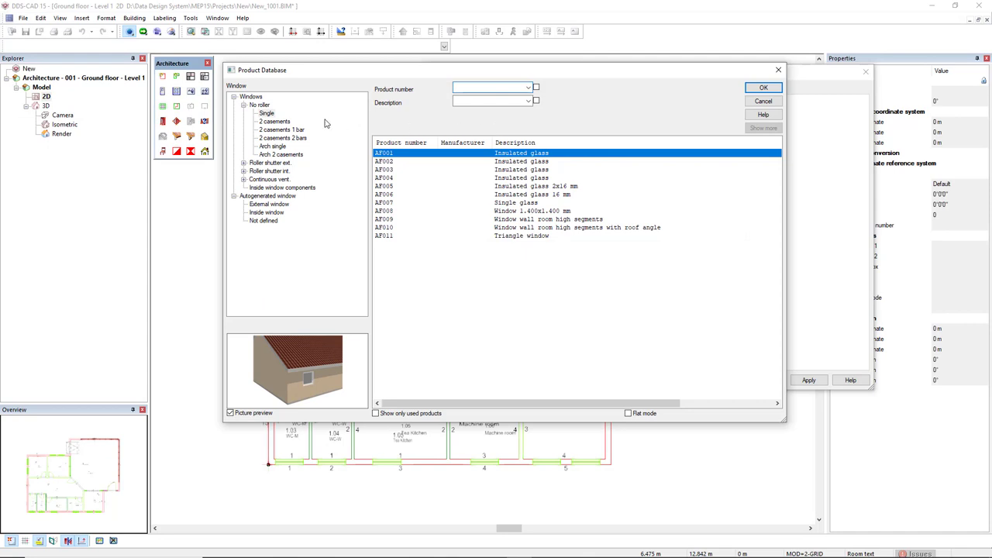
mouse_move(257, 113)
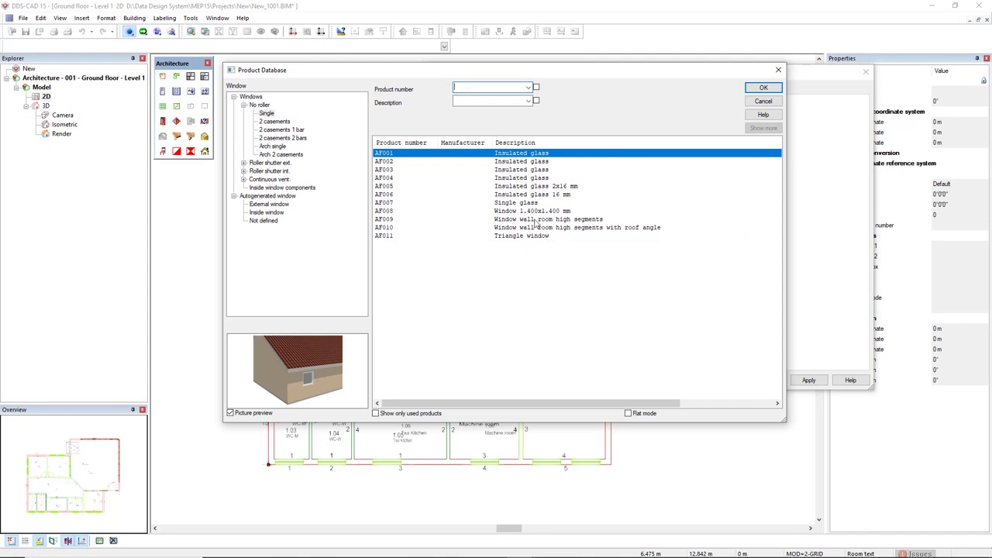
click(548, 218)
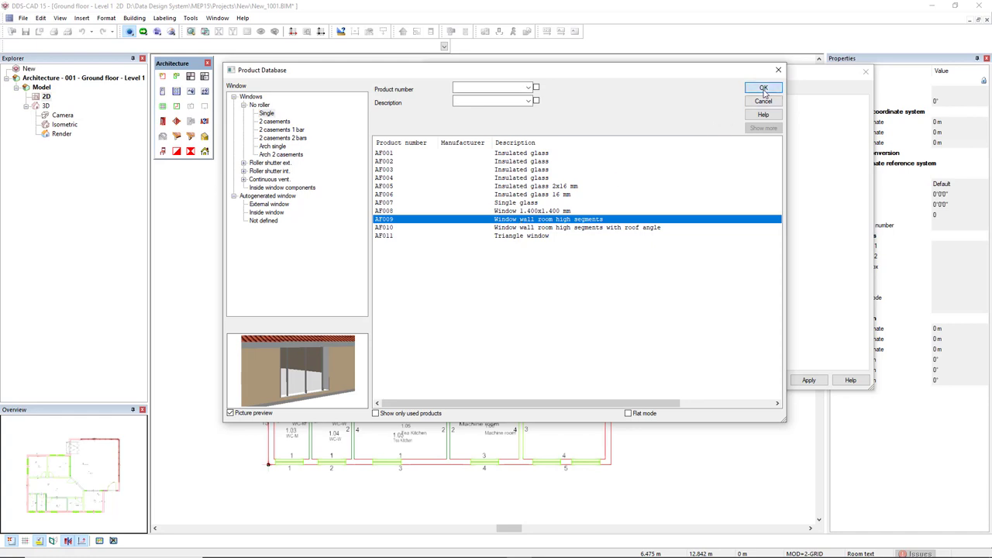
click(763, 88)
text(2)
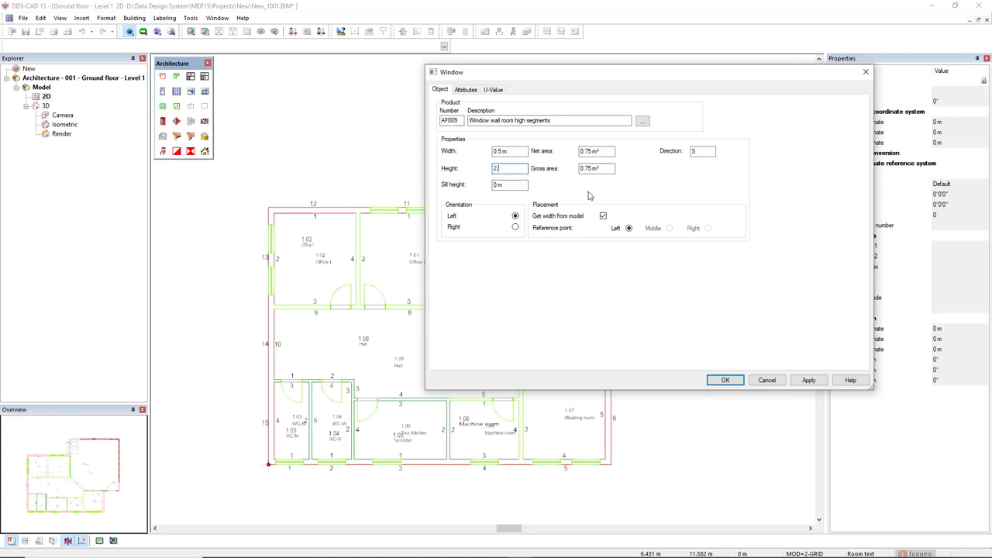
Set the window wall height to 2.8 m with 0 sill height and confirm
text(.8)
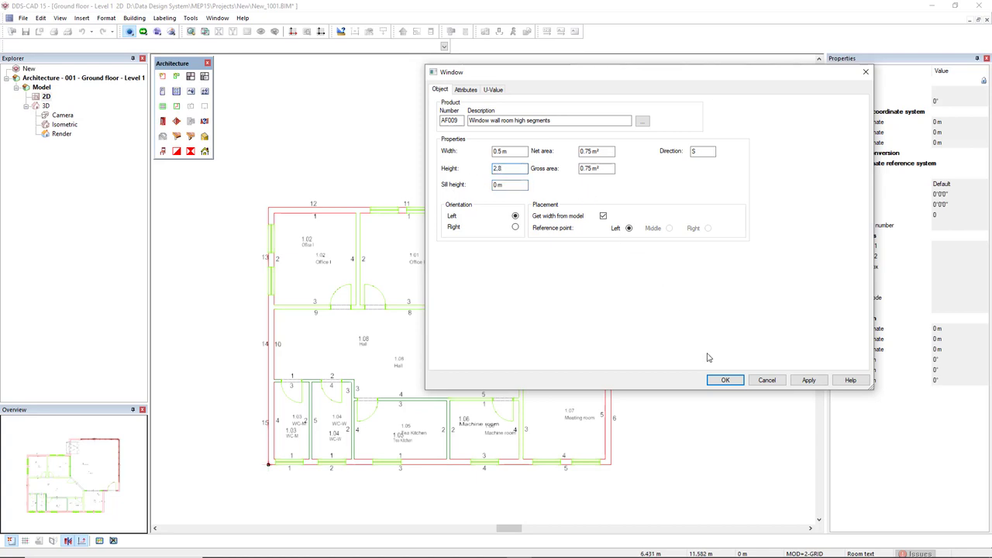
mouse_move(540, 224)
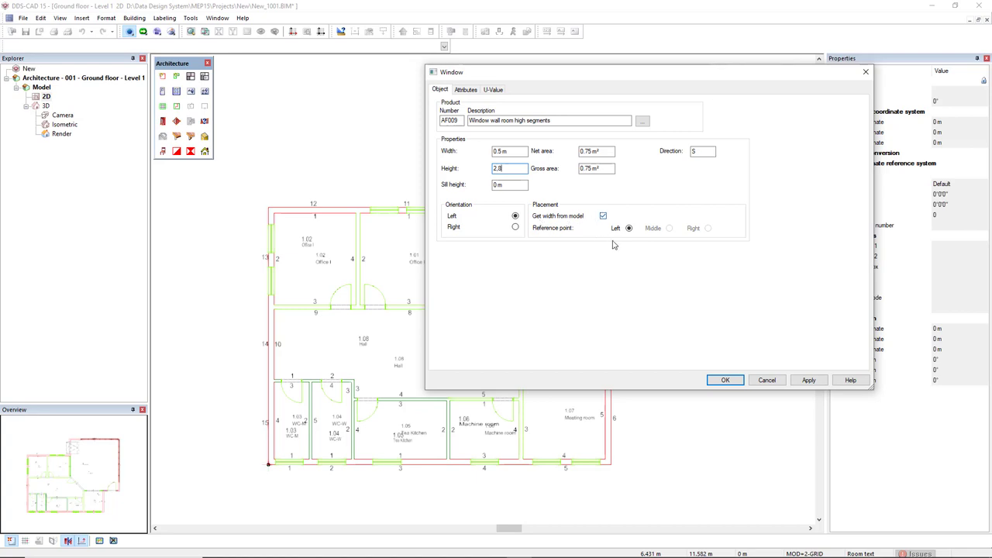
click(724, 380)
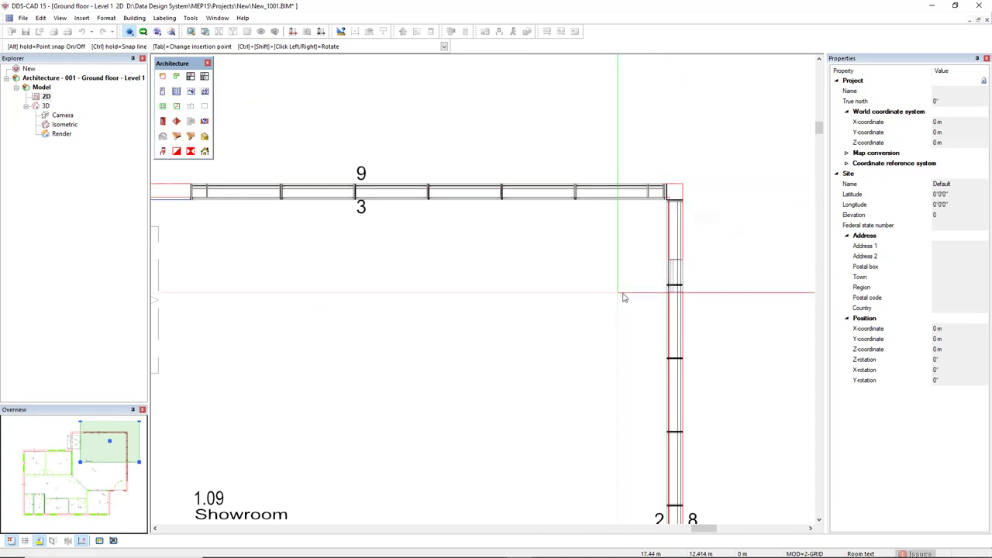
mouse_move(681, 203)
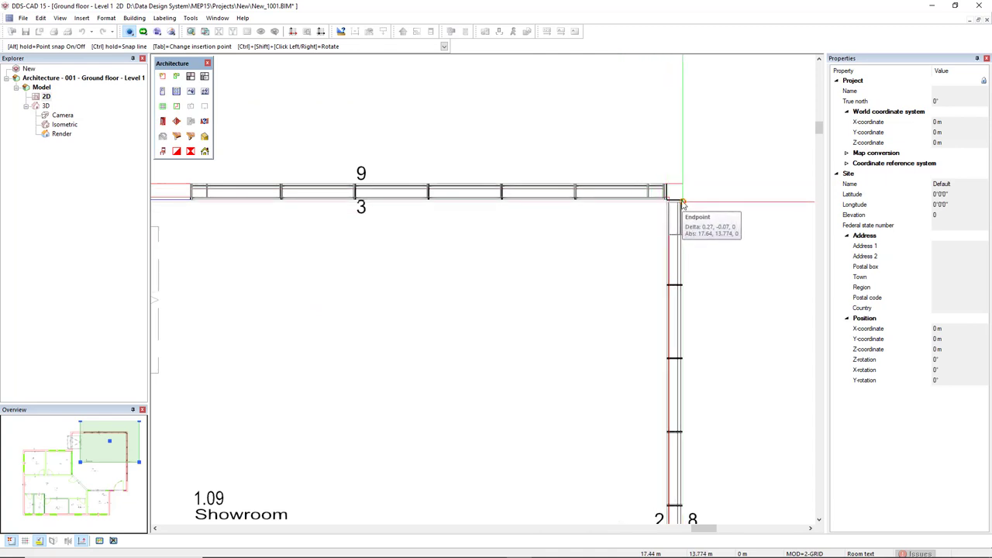
scroll(down, 3)
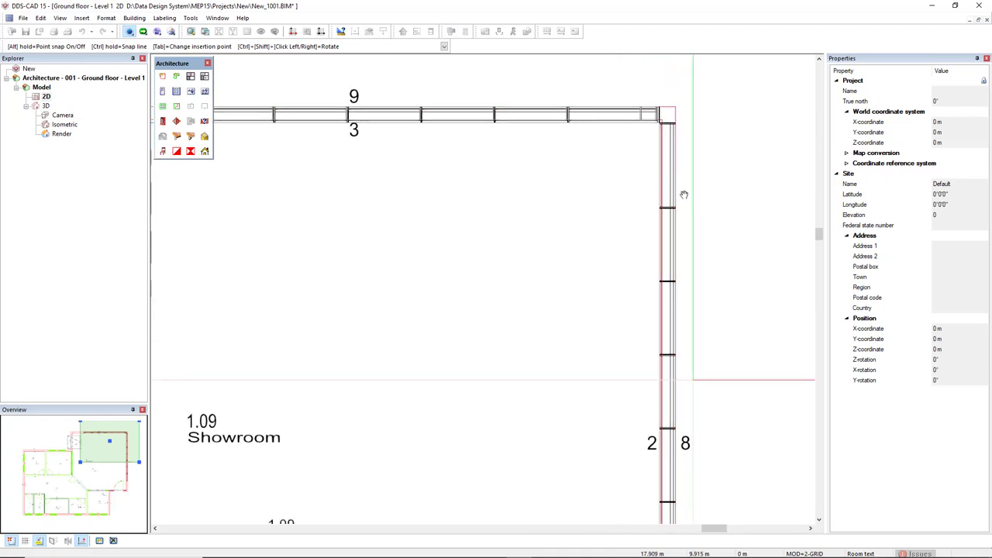